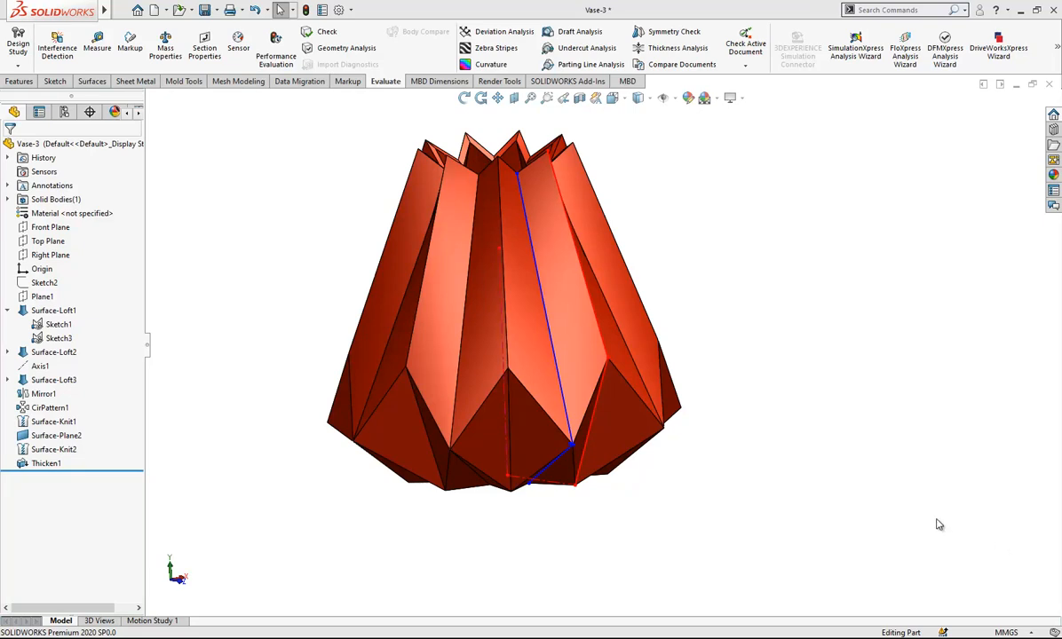
pyautogui.moveTo(955, 531)
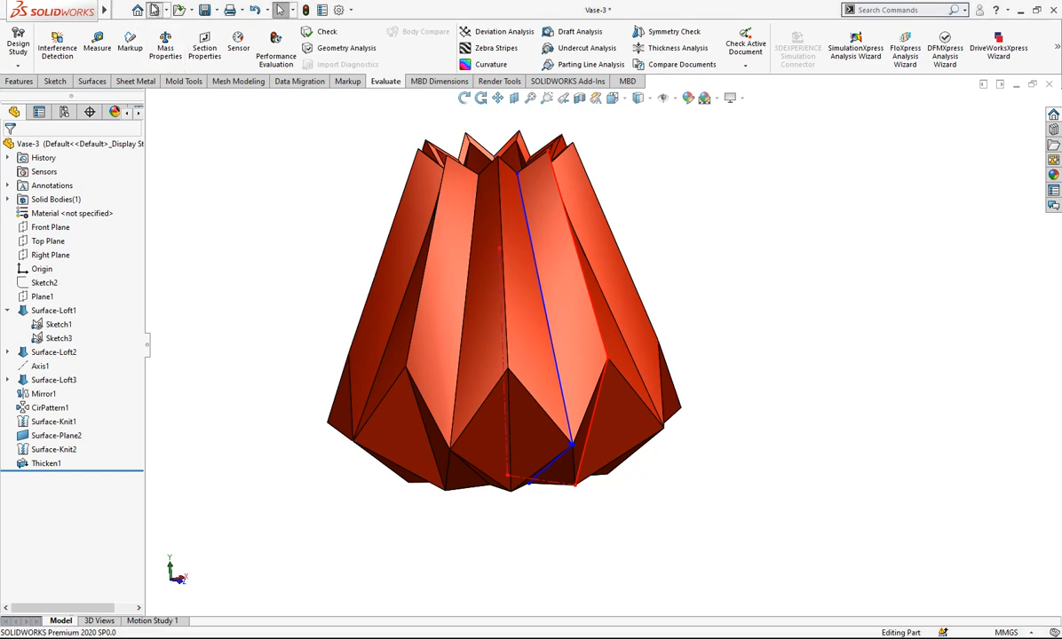
# - Create a new part and draw a vertical construction line down from the origin on Top Plane
pyautogui.click(158, 10)
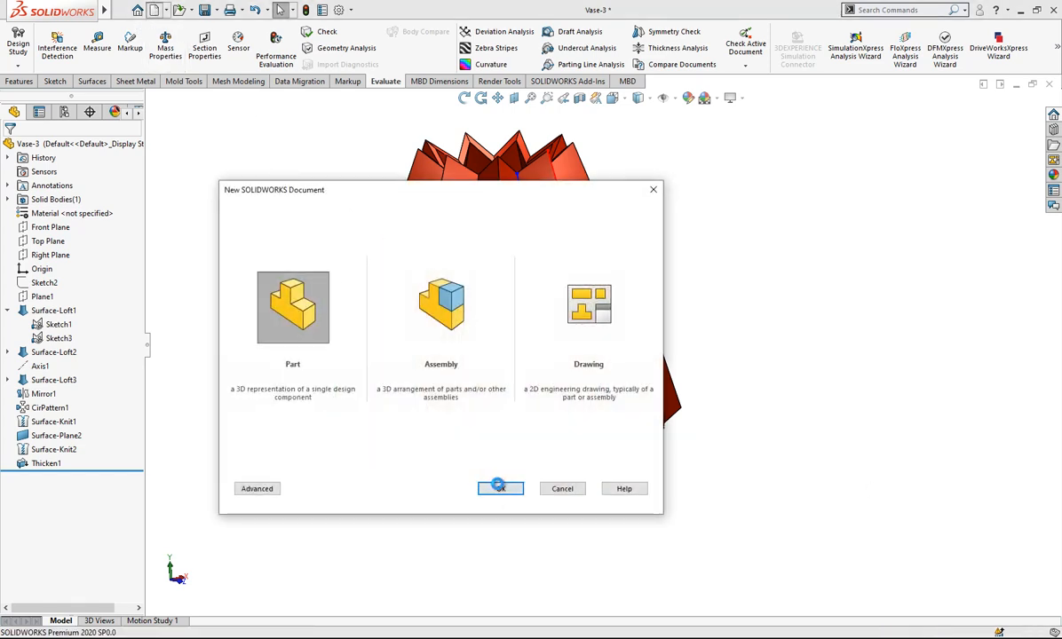
pyautogui.click(499, 488)
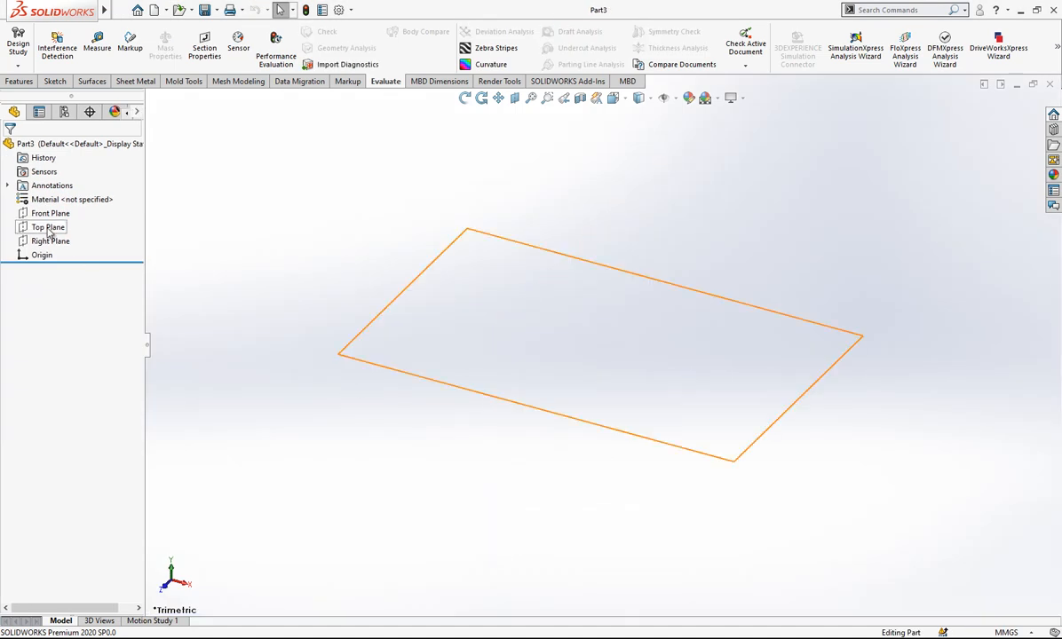
pyautogui.click(50, 227)
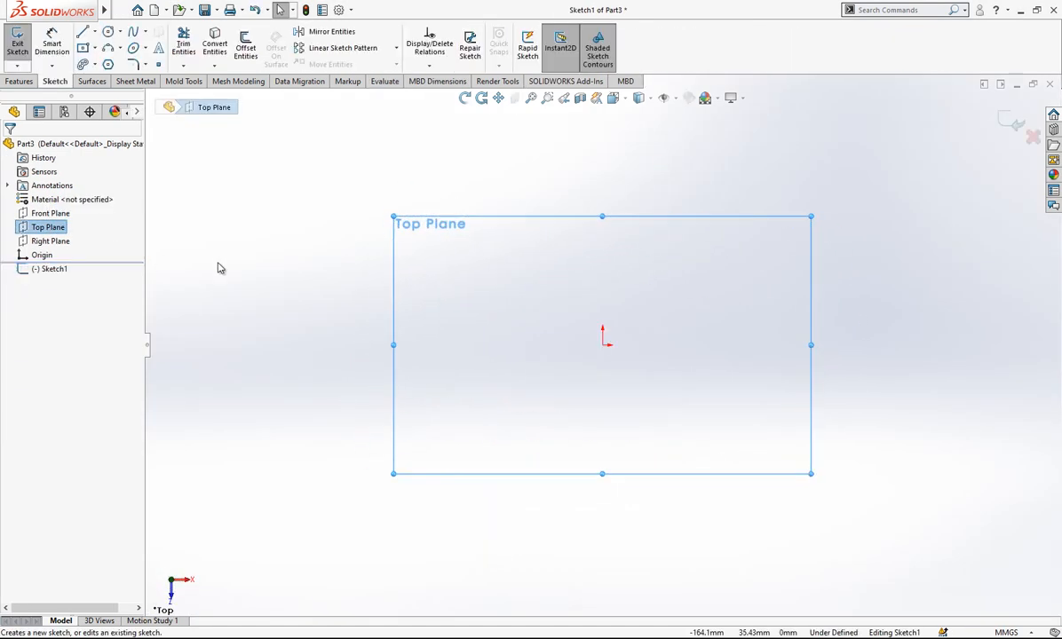
pyautogui.click(84, 31)
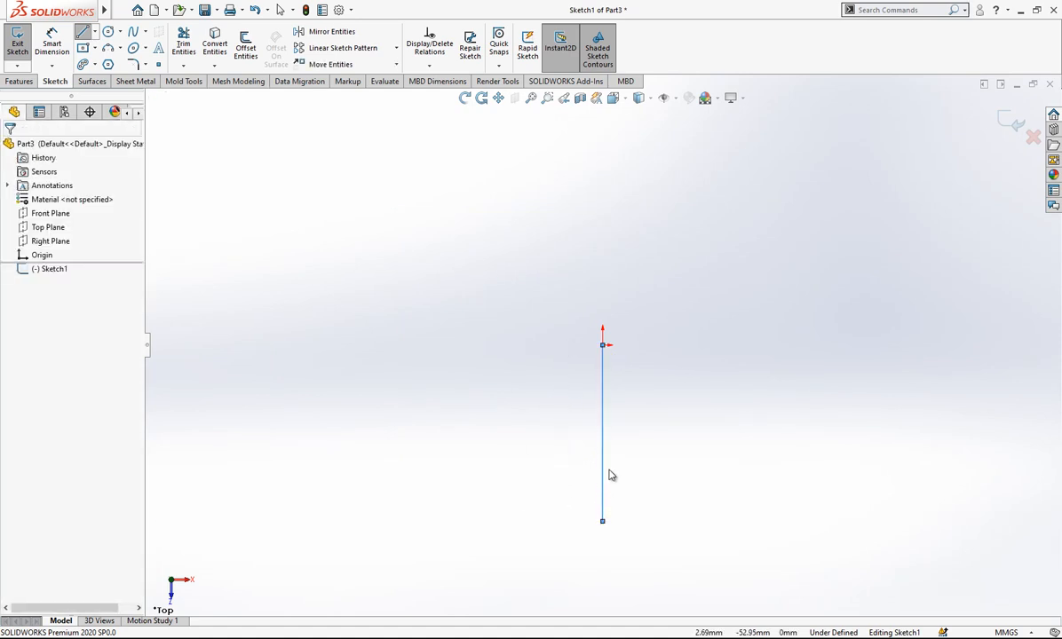
pyautogui.click(602, 434)
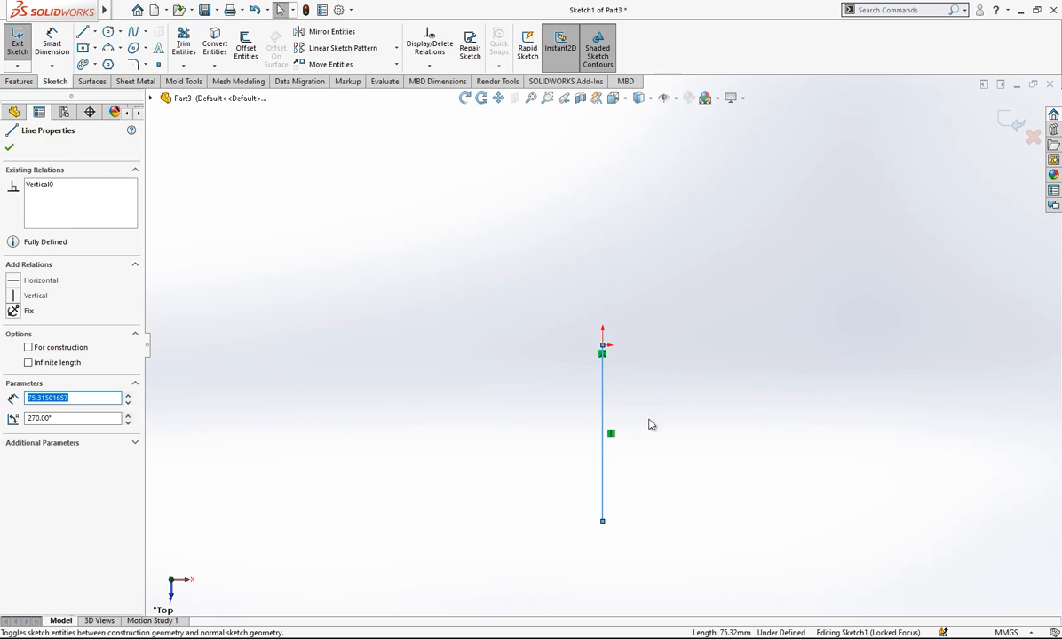
pyautogui.click(10, 148)
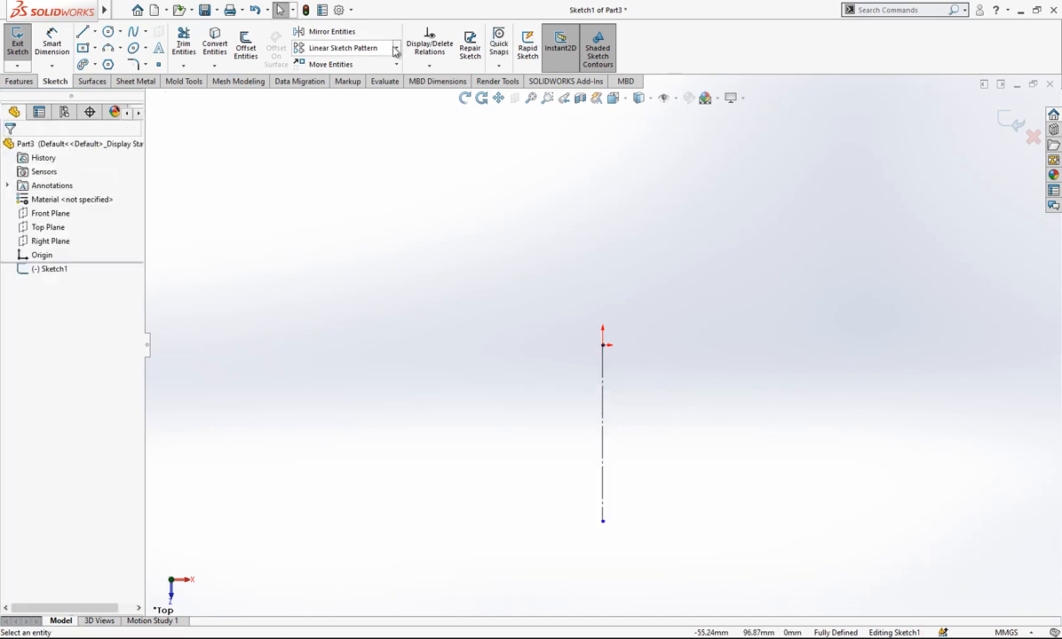
# - Pattern the construction line into 7 spokes and draw a two-line bent profile between spokes
pyautogui.click(396, 47)
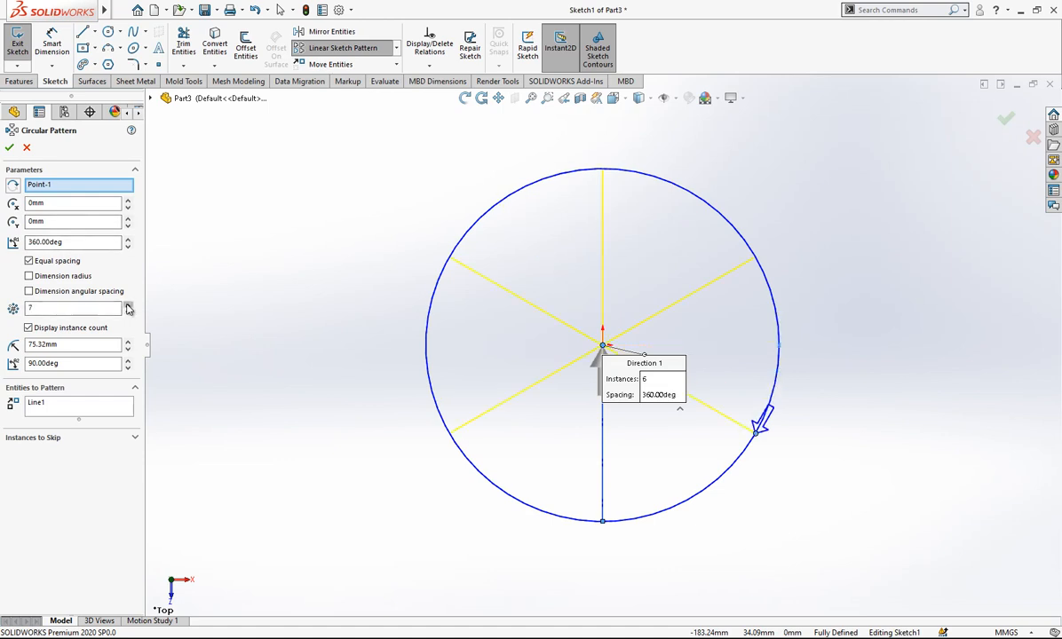
pyautogui.click(10, 148)
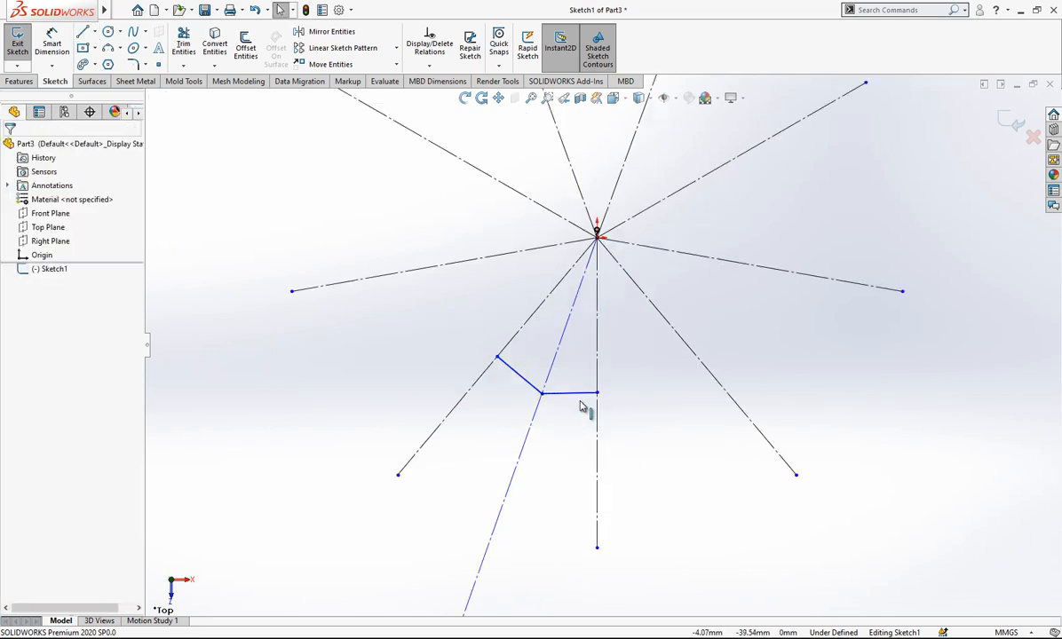
pyautogui.click(568, 392)
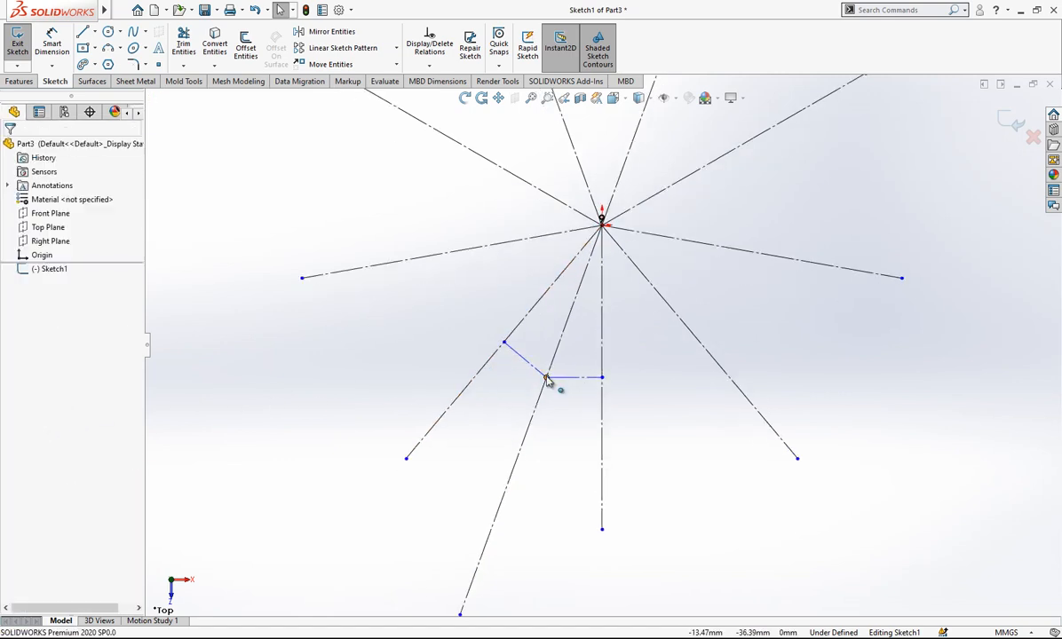
pyautogui.click(548, 380)
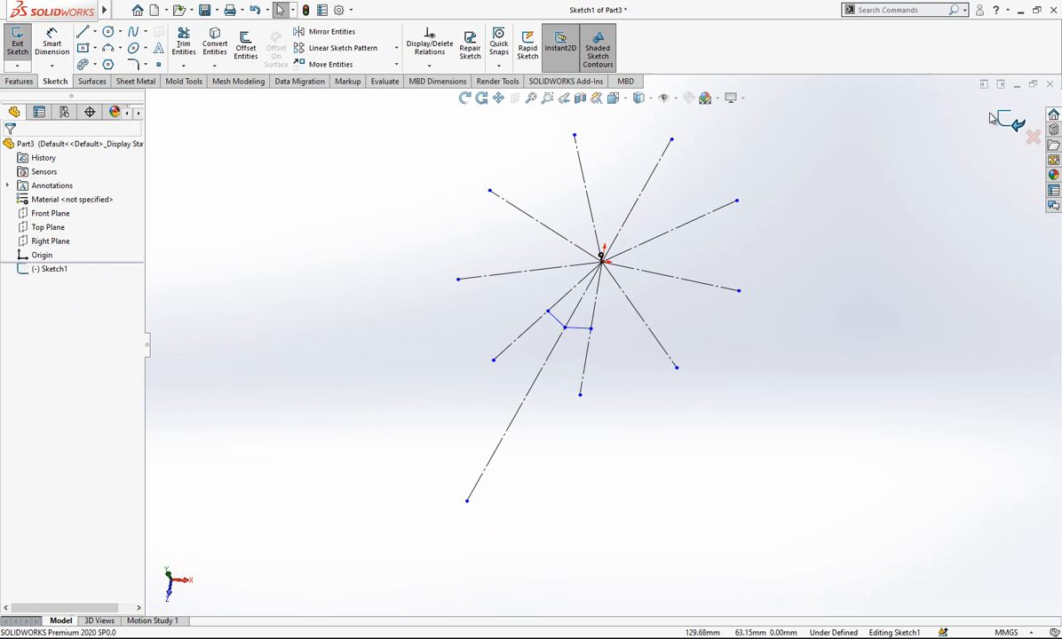
# - Exit the spoke sketch and create Plane1 through the long spoke, perpendicular to Top Plane
pyautogui.click(385, 81)
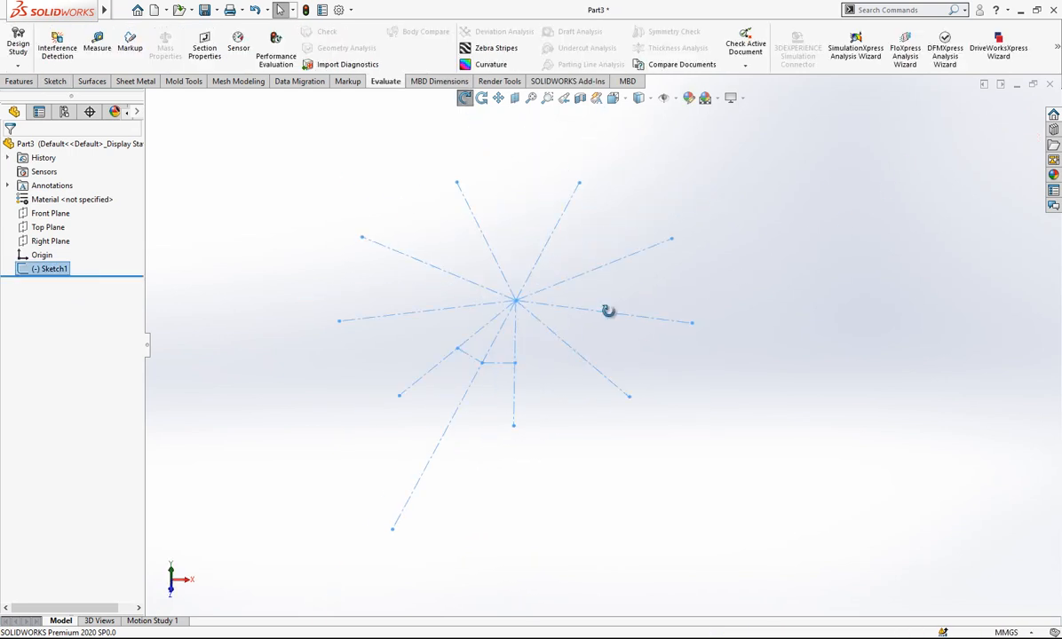
pyautogui.click(51, 241)
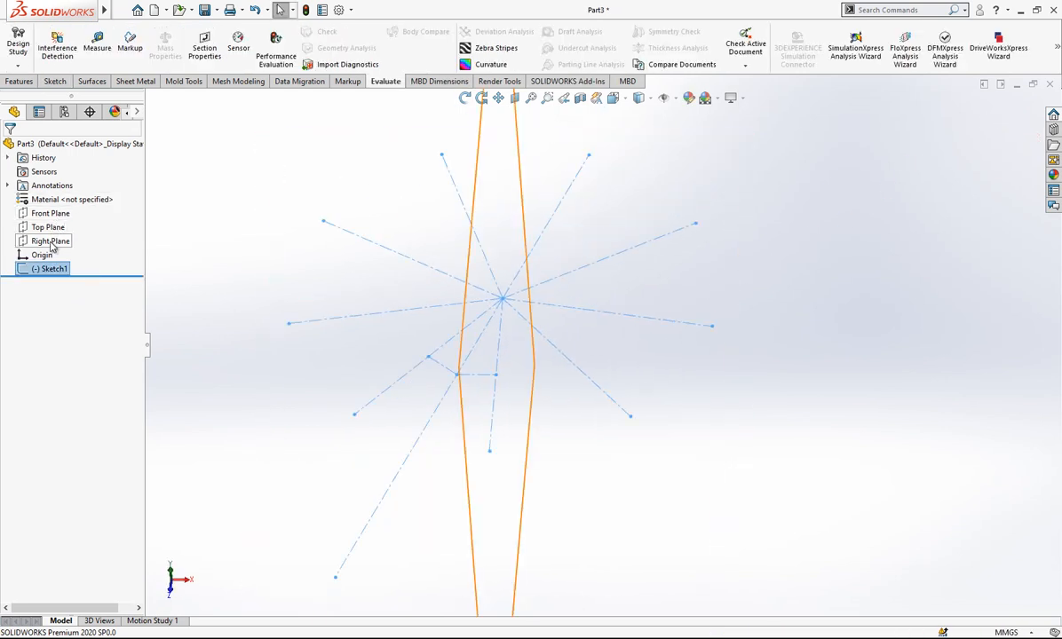
pyautogui.click(51, 241)
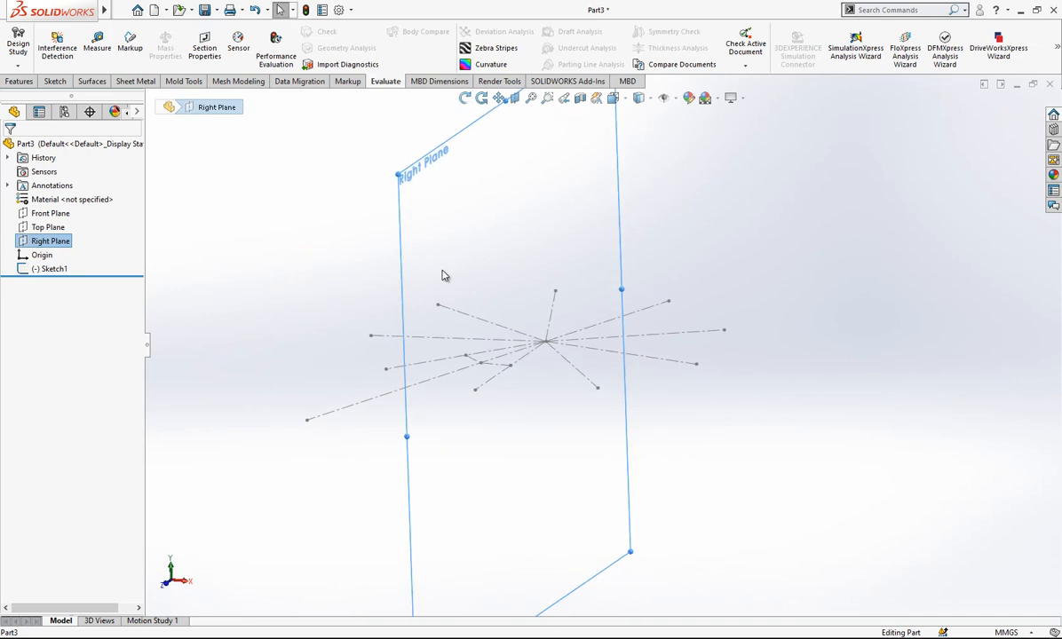
pyautogui.moveTo(444, 275); pyautogui.dragTo(557, 246)
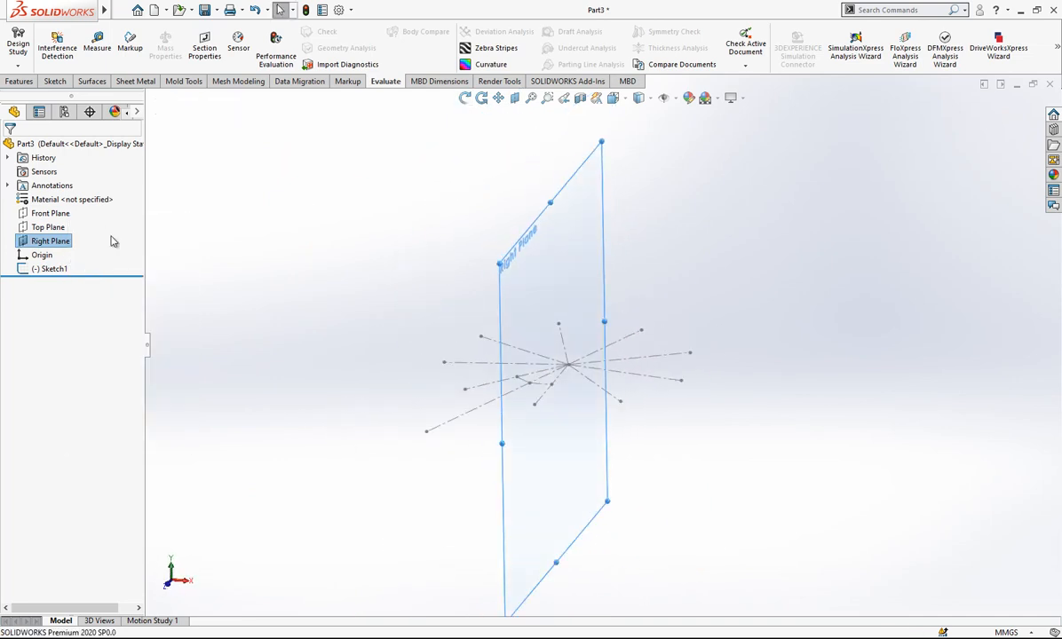
pyautogui.click(19, 81)
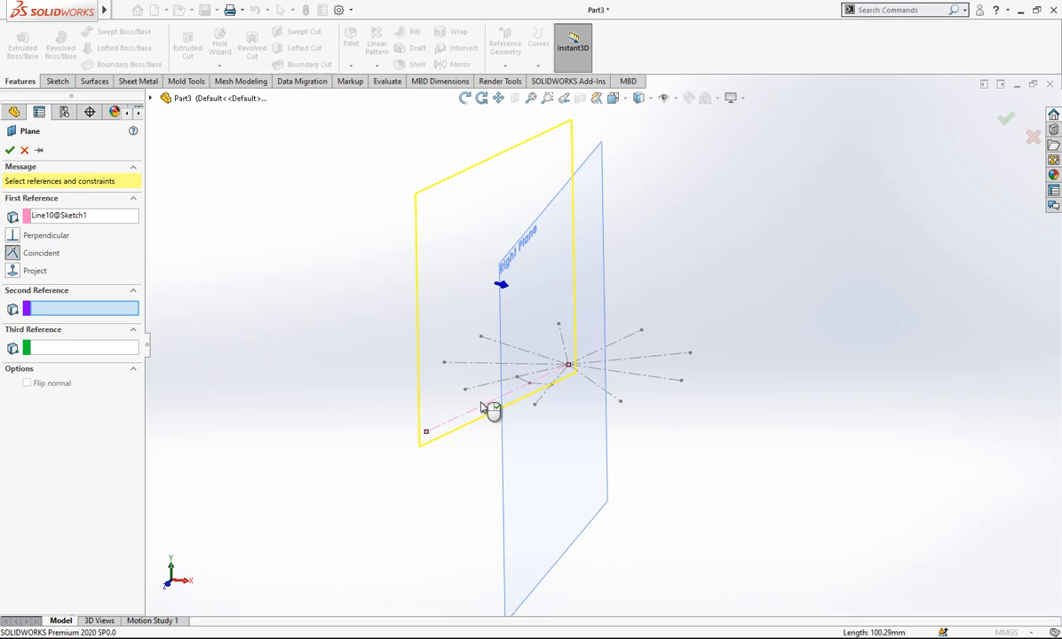
pyautogui.click(150, 98)
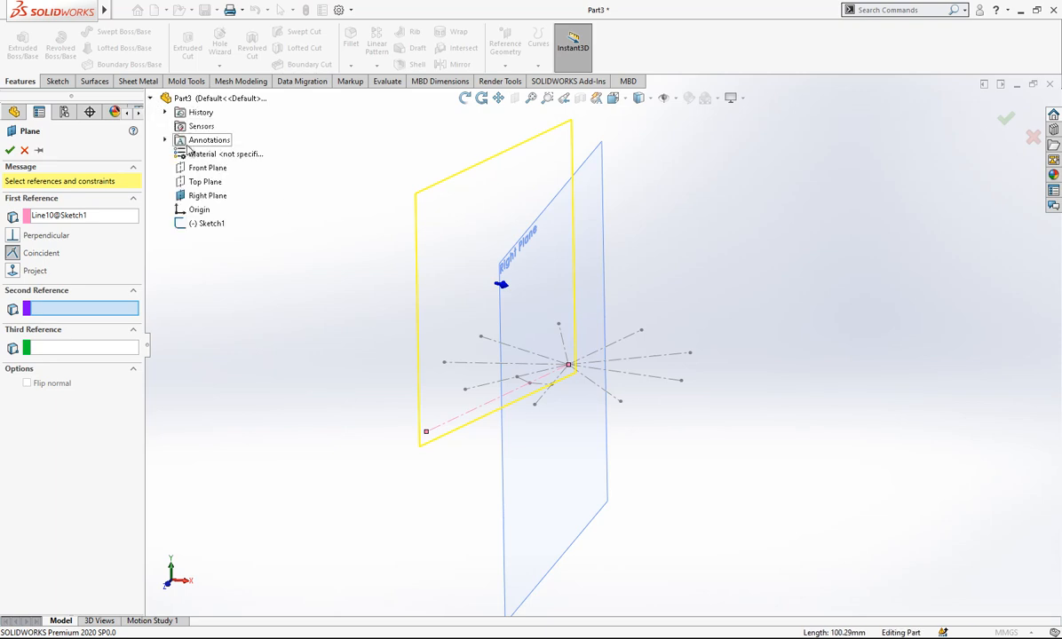
pyautogui.click(205, 181)
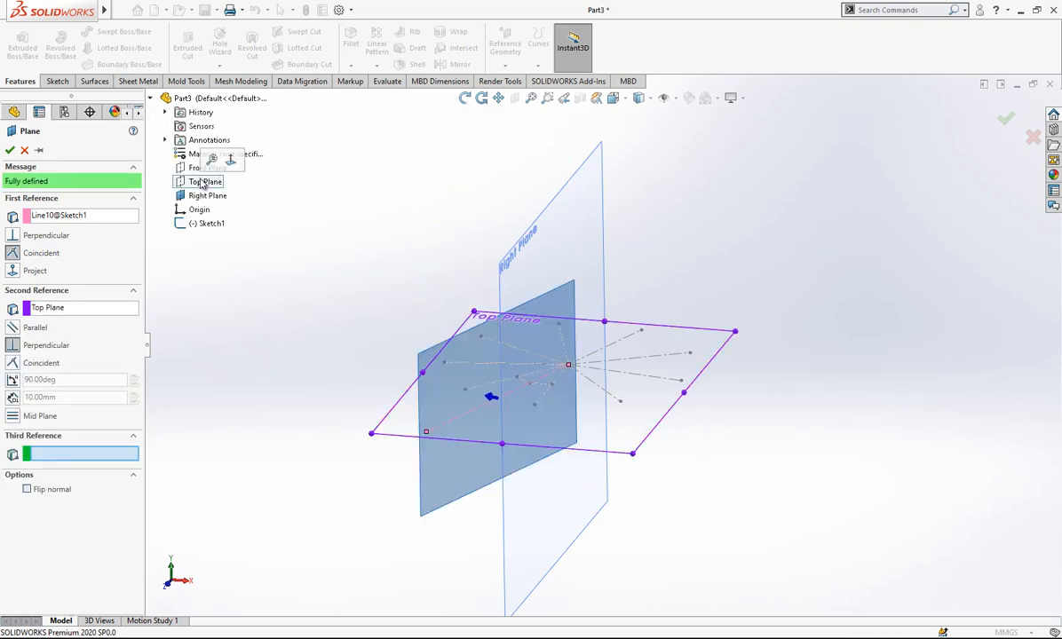
pyautogui.click(1006, 119)
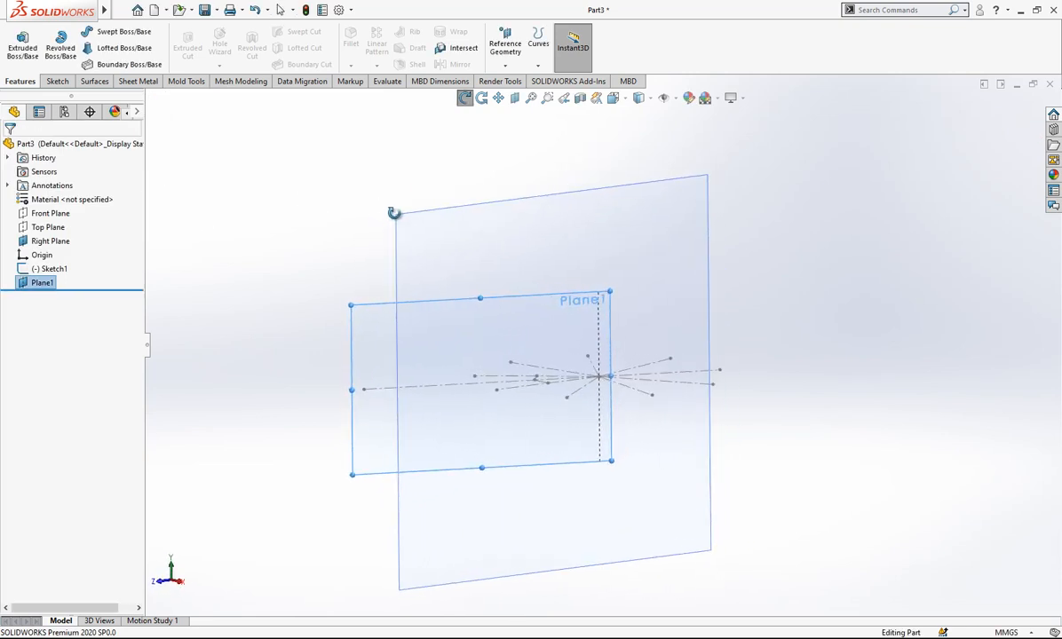
pyautogui.click(52, 268)
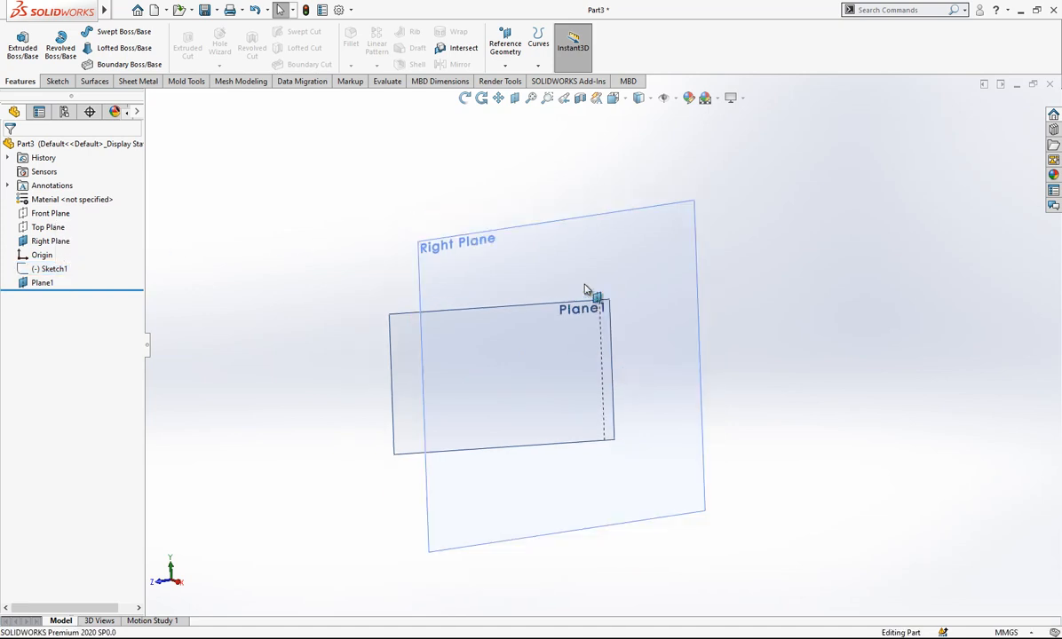
# - Sketch the bent profile with construction lines and dimension its 75 mm height
pyautogui.click(50, 240)
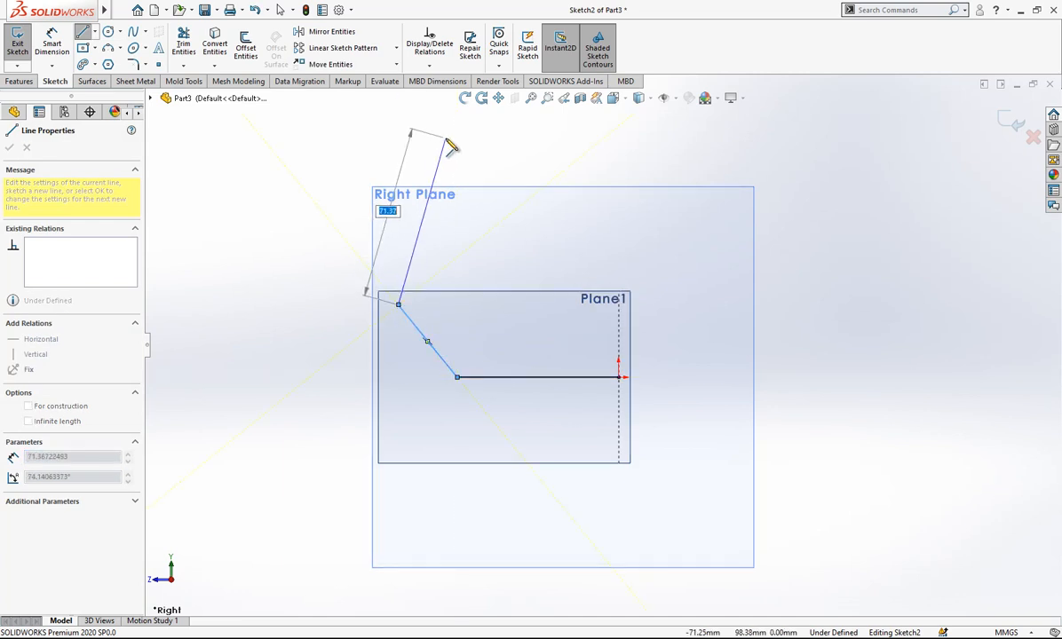
pyautogui.moveTo(453, 146); pyautogui.dragTo(635, 151)
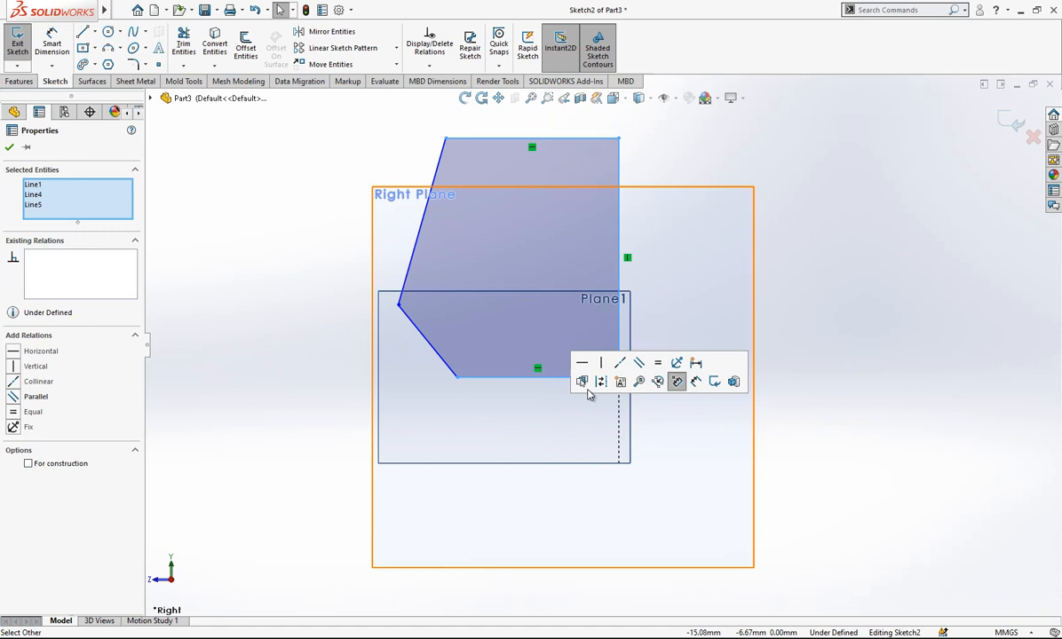
pyautogui.click(9, 146)
pyautogui.write('7')
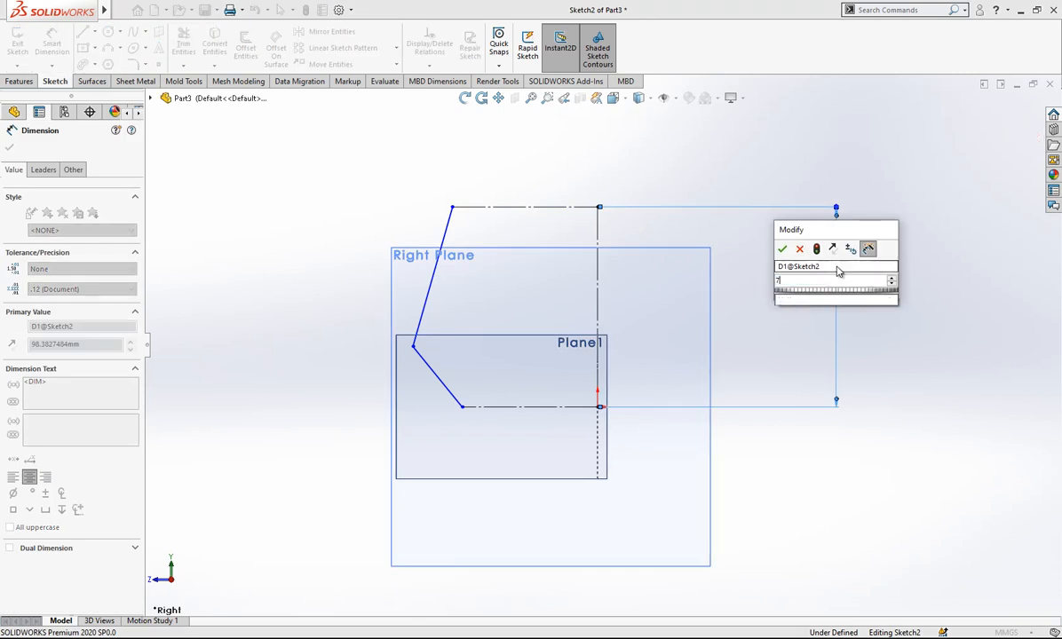
pyautogui.click(781, 249)
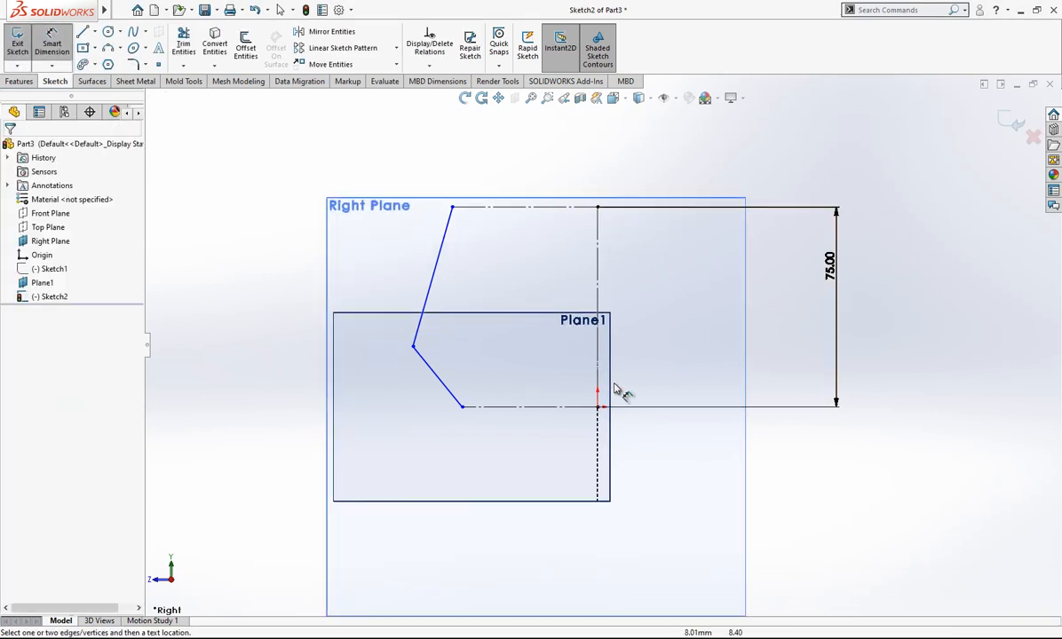
pyautogui.moveTo(451, 354)
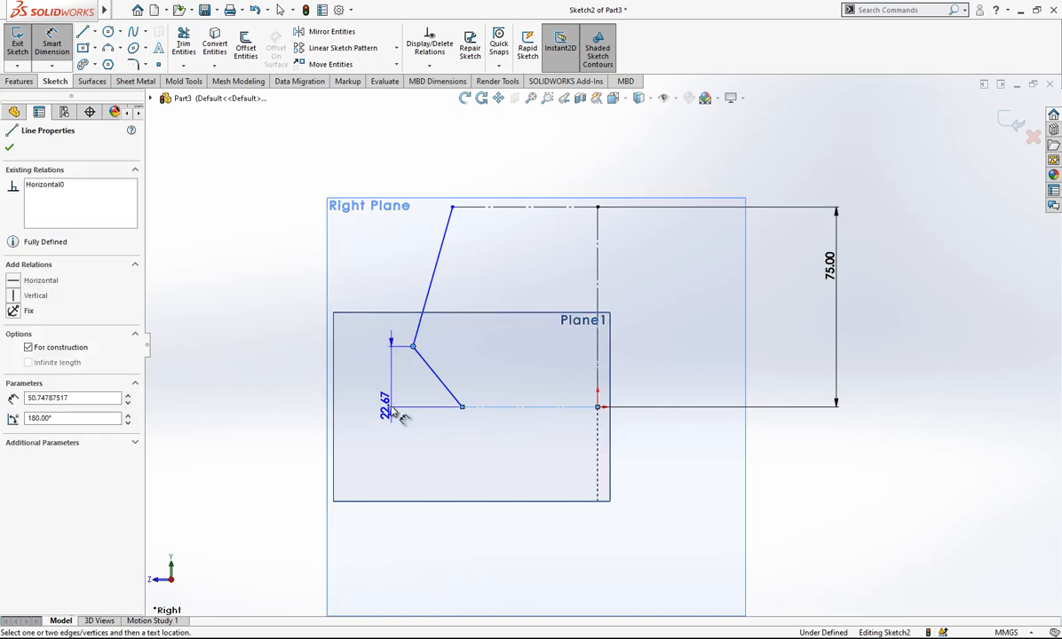
# - Dimension the 30 mm knee height and the 45, 70 and 35 mm widths
pyautogui.click(382, 406)
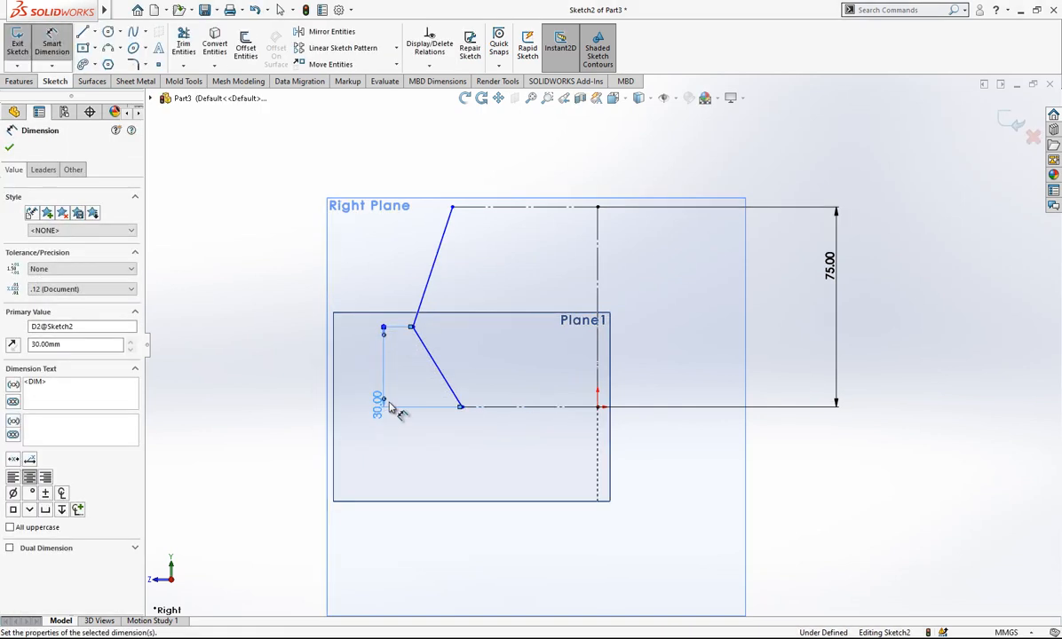
pyautogui.click(10, 146)
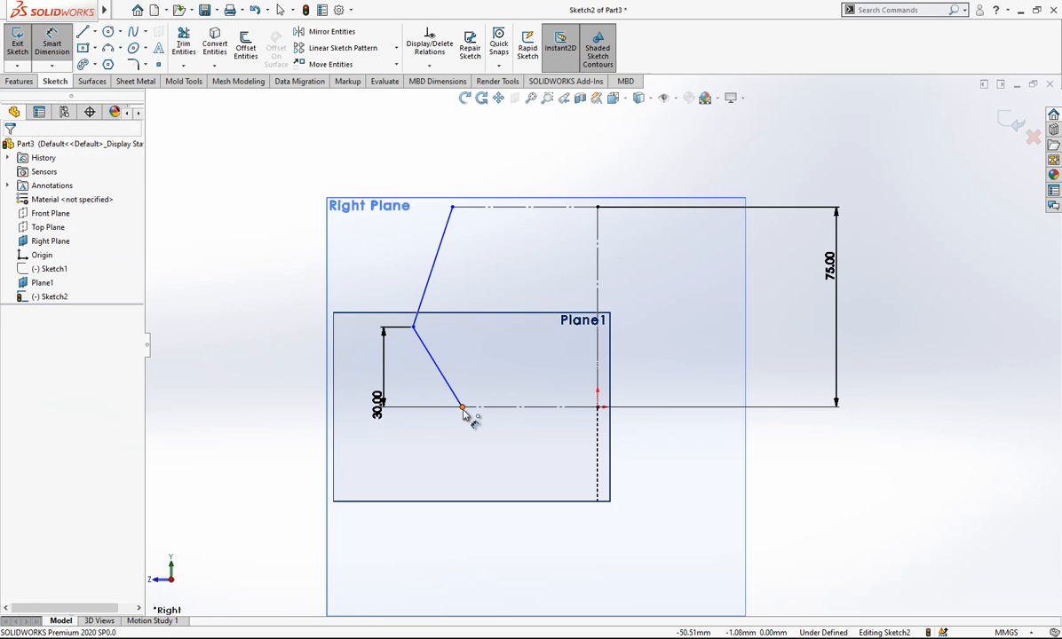
pyautogui.click(462, 407)
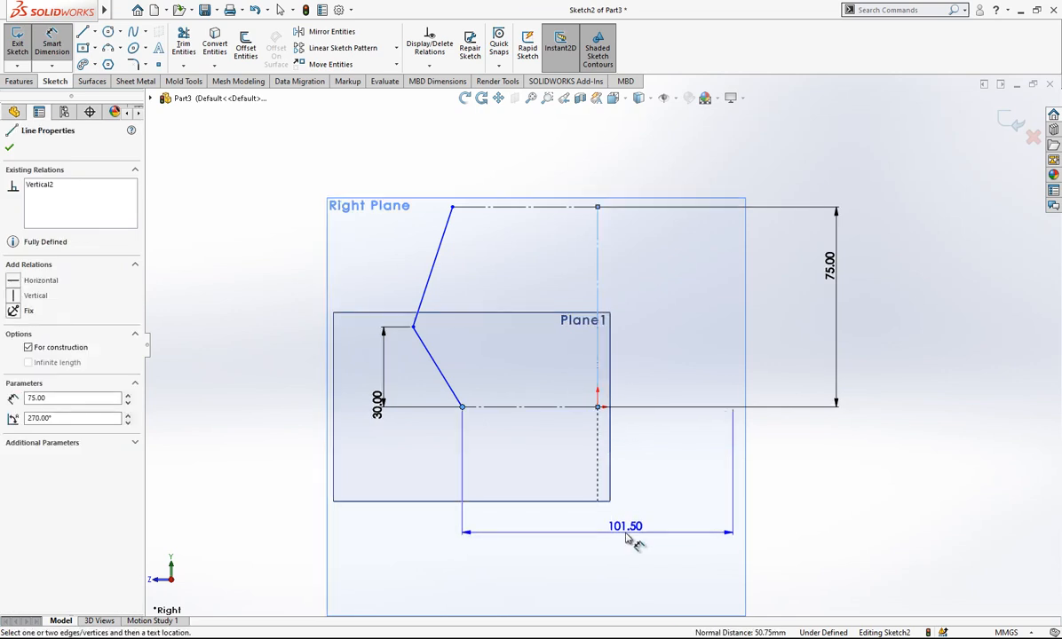
pyautogui.click(625, 526)
pyautogui.write('45')
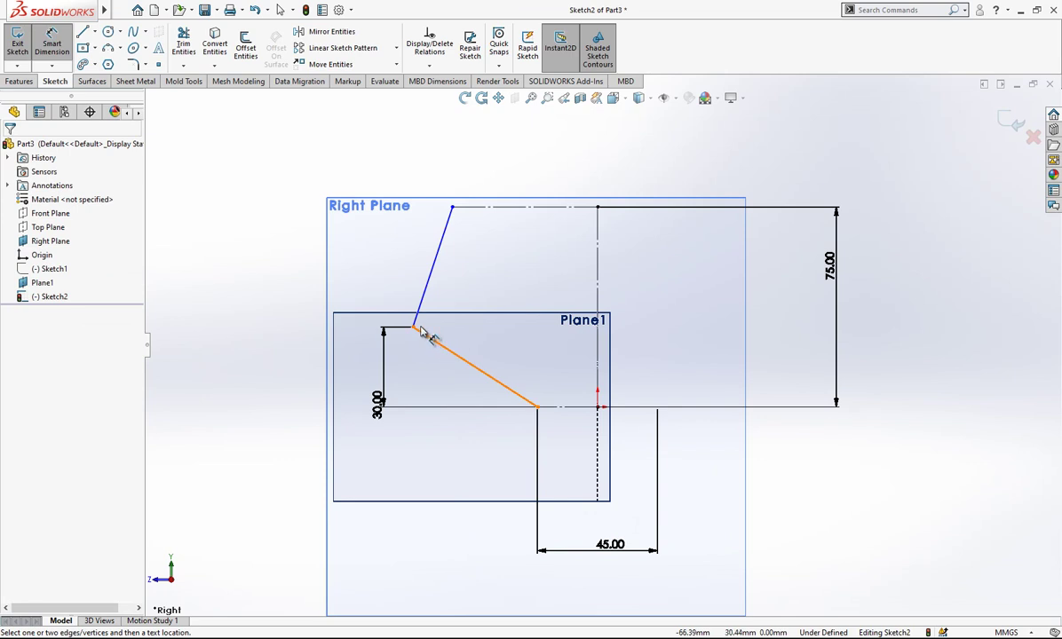
pyautogui.click(480, 364)
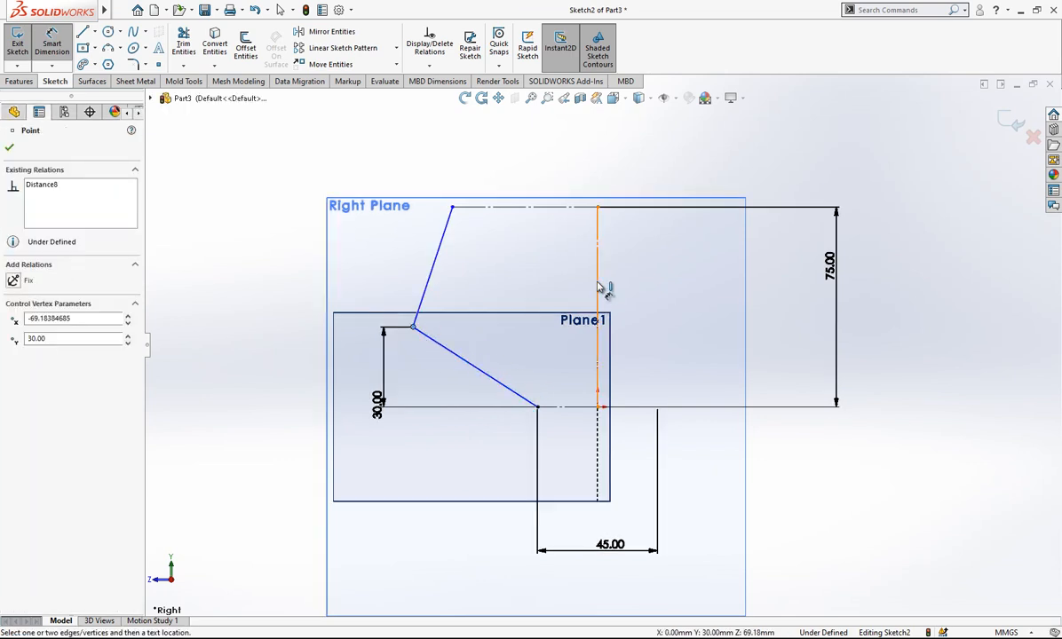
pyautogui.click(600, 296)
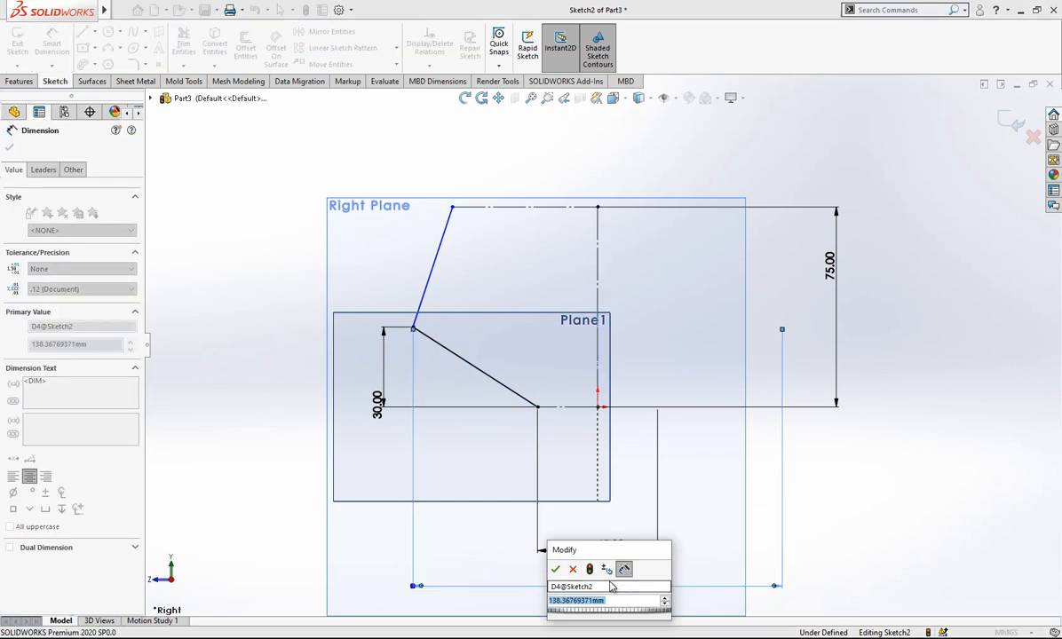
pyautogui.click(555, 569)
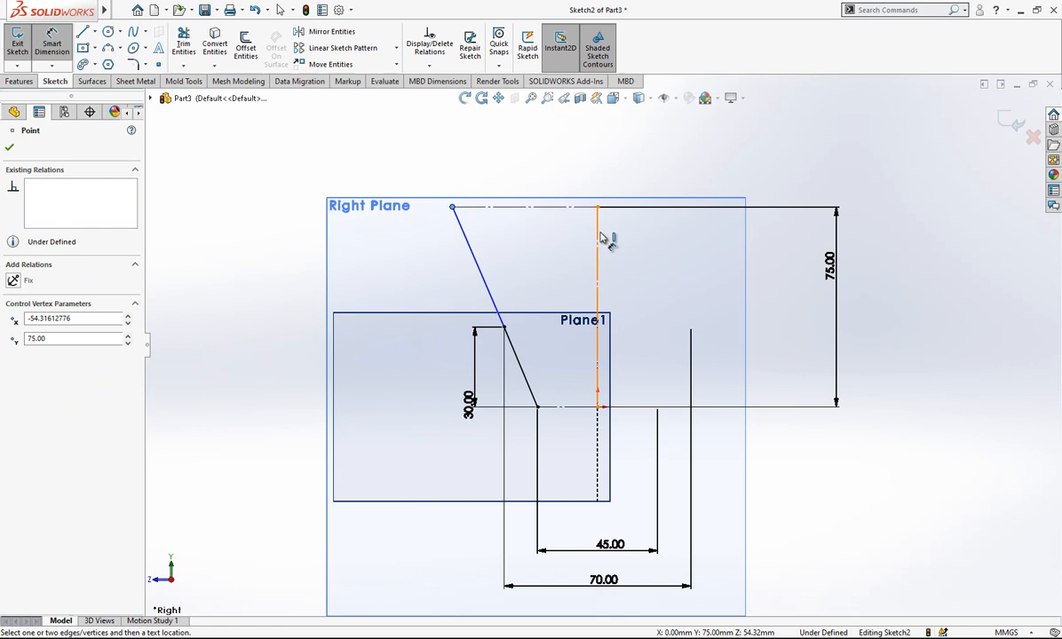
pyautogui.click(597, 248)
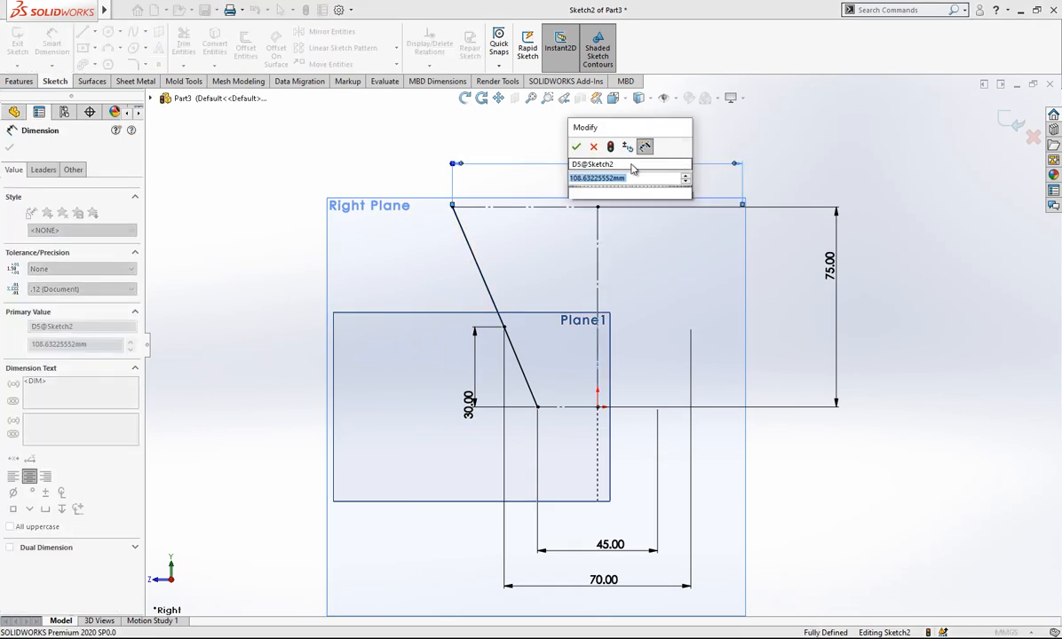
pyautogui.click(576, 147)
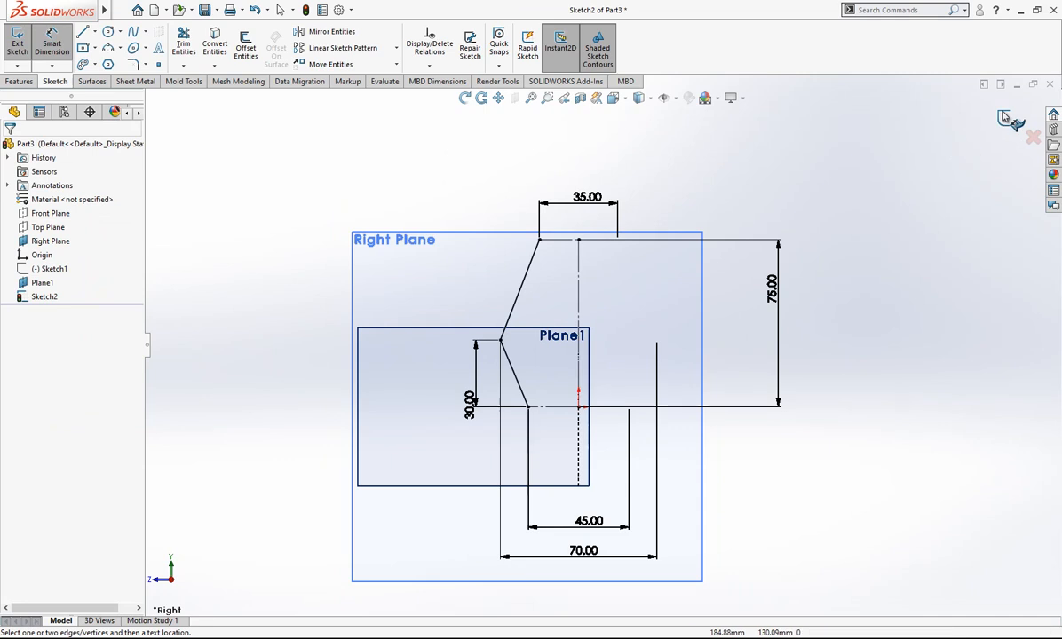
# - Start a sketch on Plane1 and draw the bent line chain with a vertical centerline
pyautogui.click(17, 47)
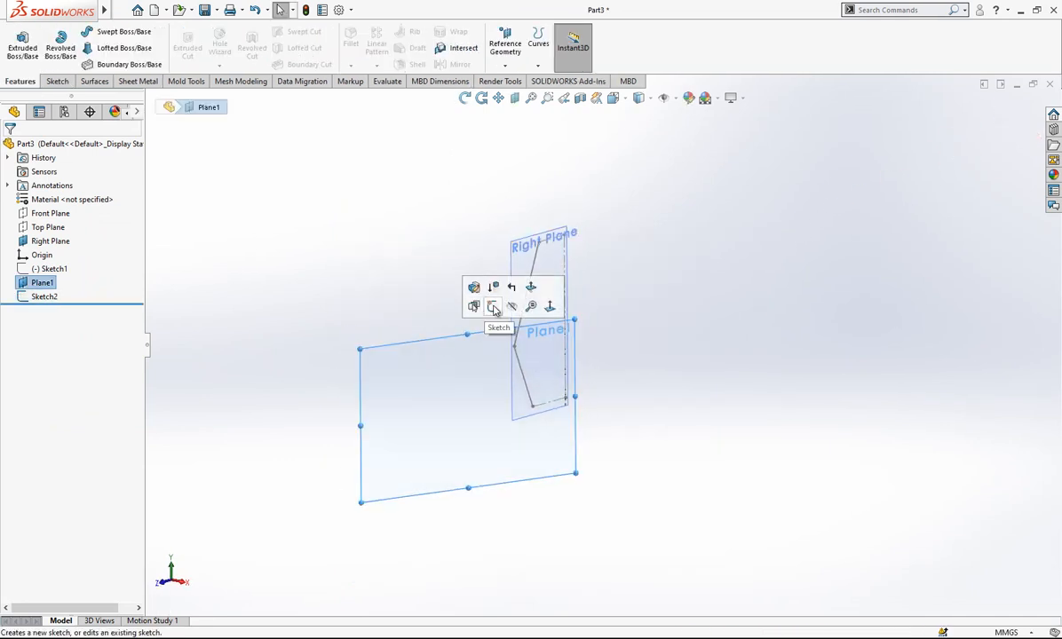
pyautogui.click(494, 307)
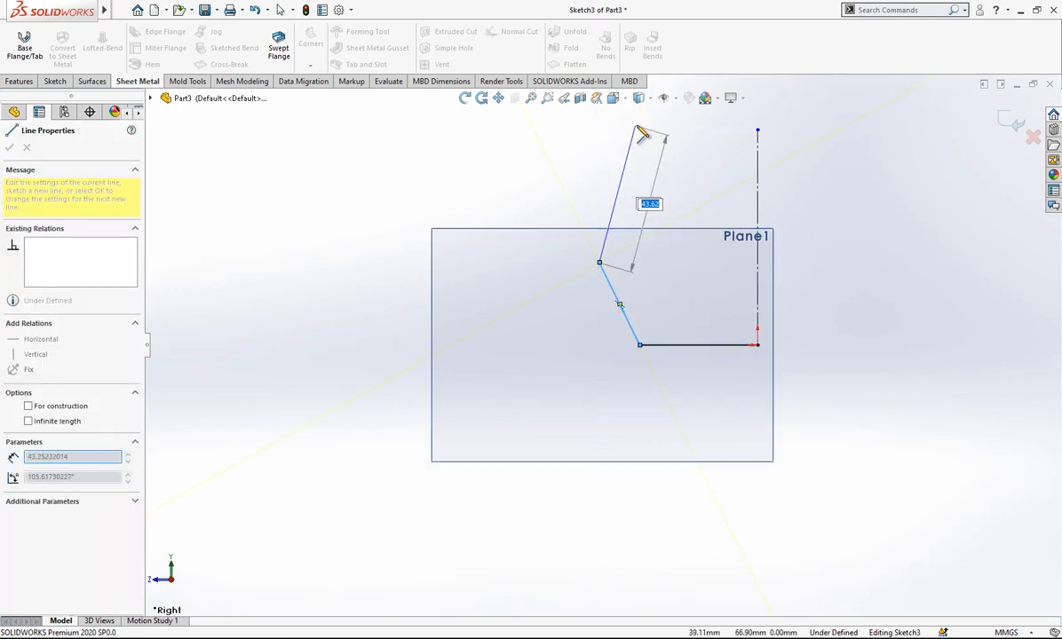
pyautogui.click(758, 131)
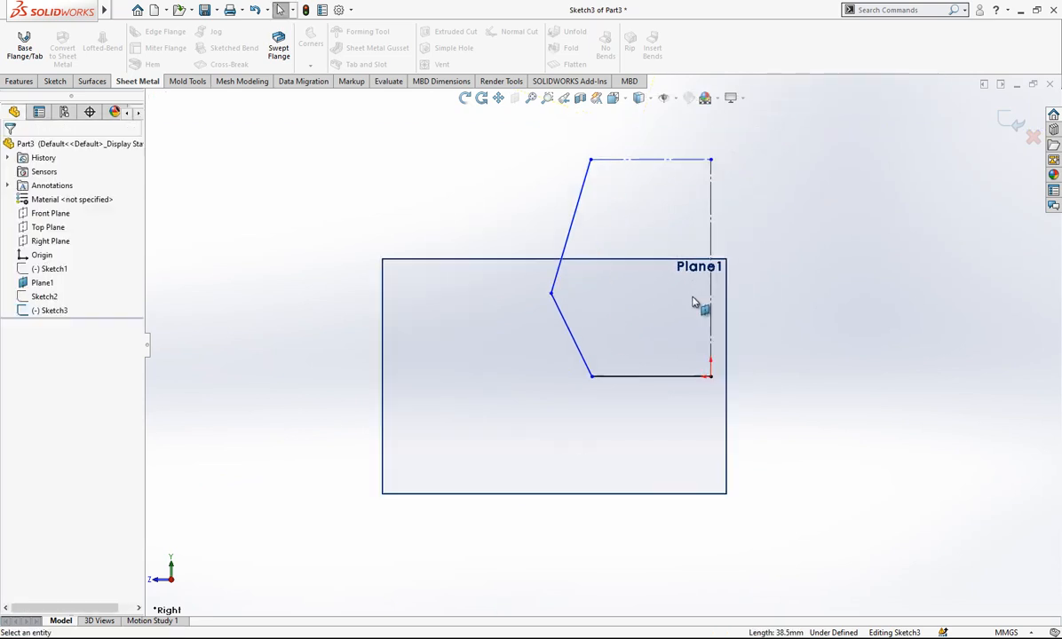
# - Make the bottom line construction, dimension 70, 25, 12.50 and 53, and exit the sketch
pyautogui.click(650, 373)
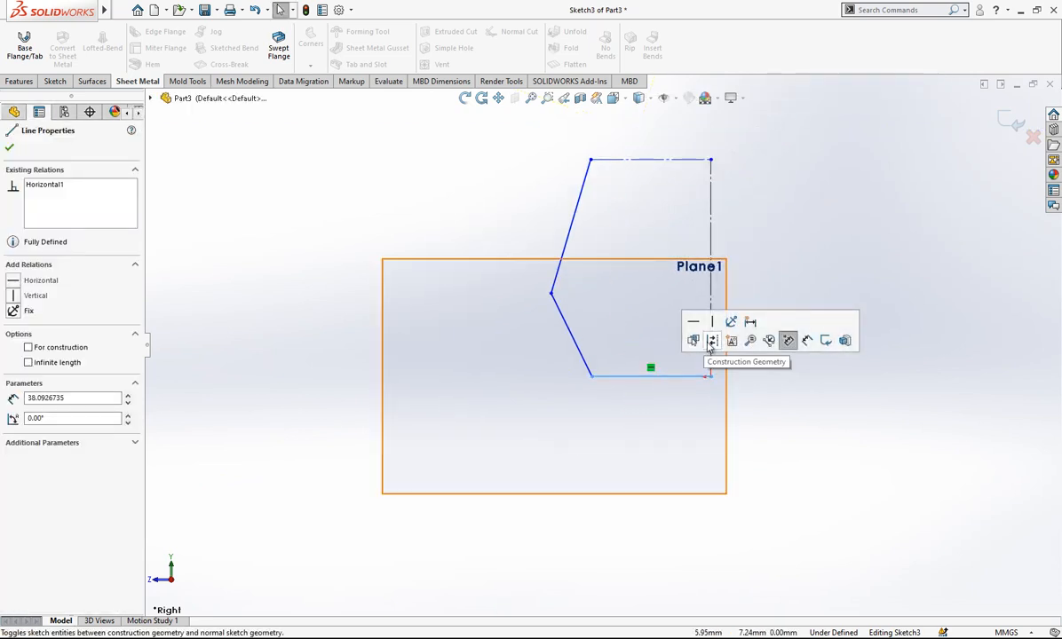
pyautogui.click(10, 127)
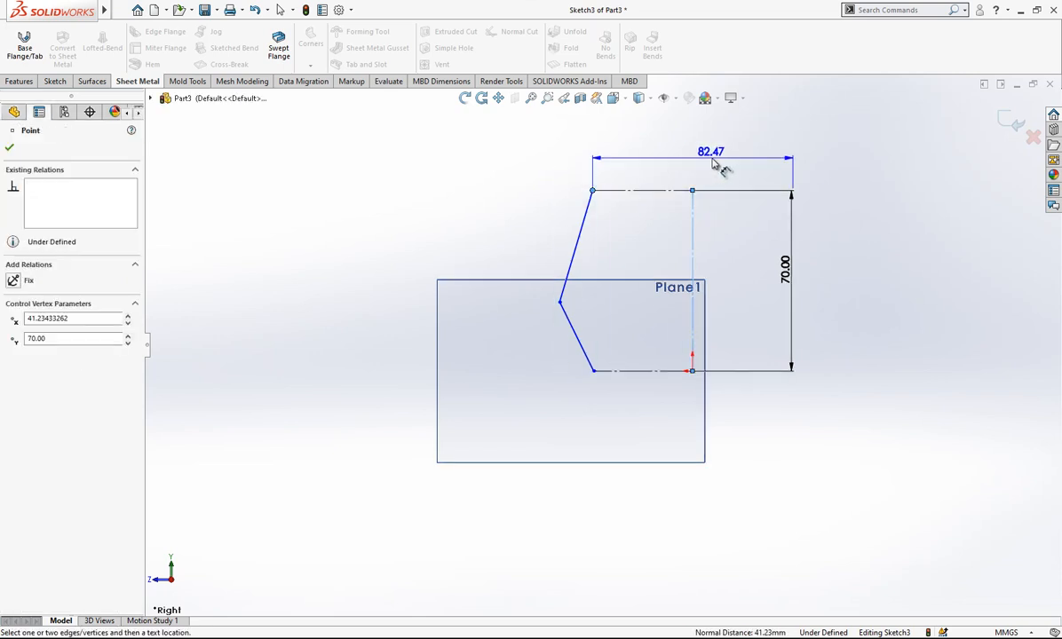
pyautogui.click(710, 151)
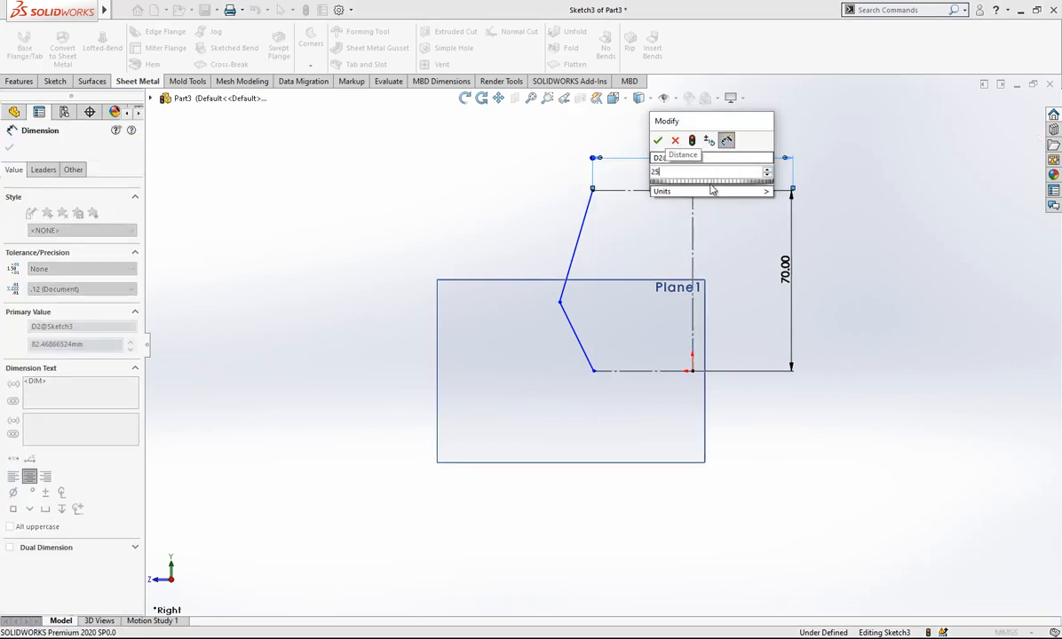
pyautogui.click(658, 140)
pyautogui.write('12.')
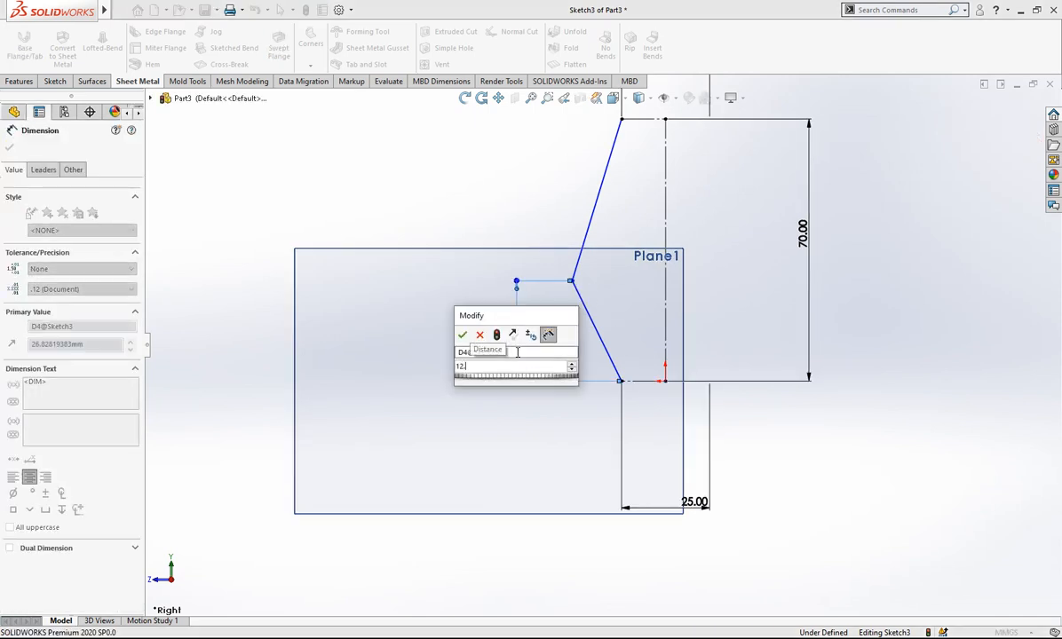
pyautogui.click(462, 335)
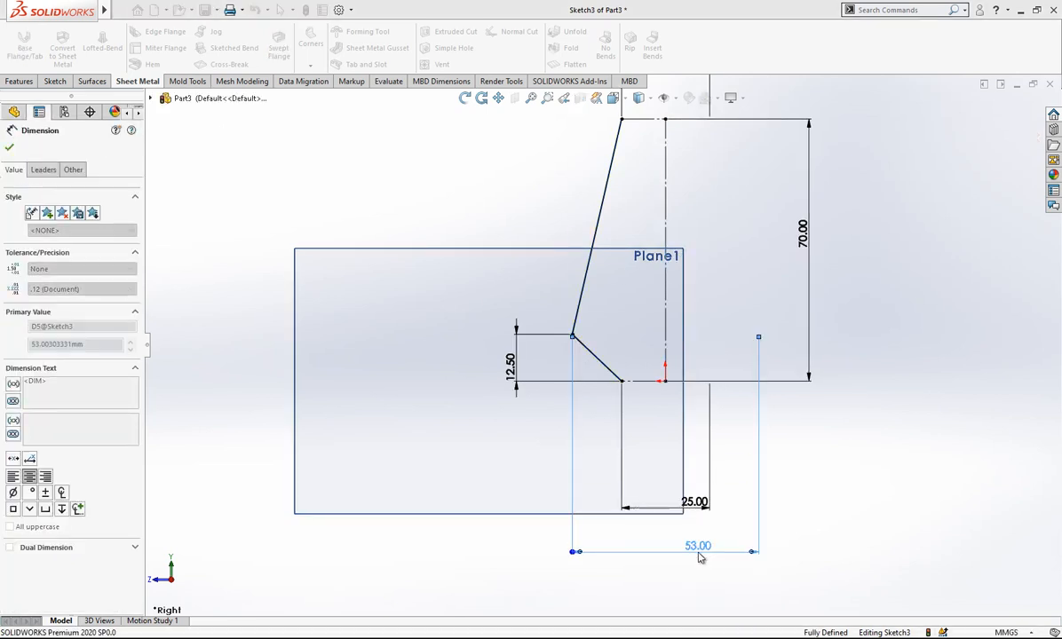
pyautogui.click(10, 147)
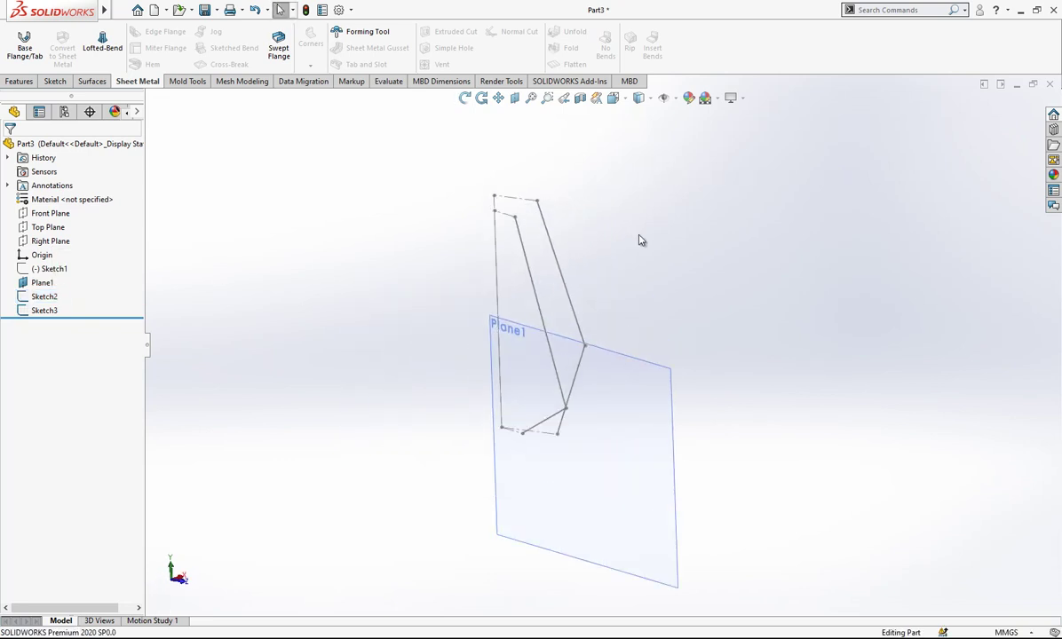
pyautogui.click(626, 399)
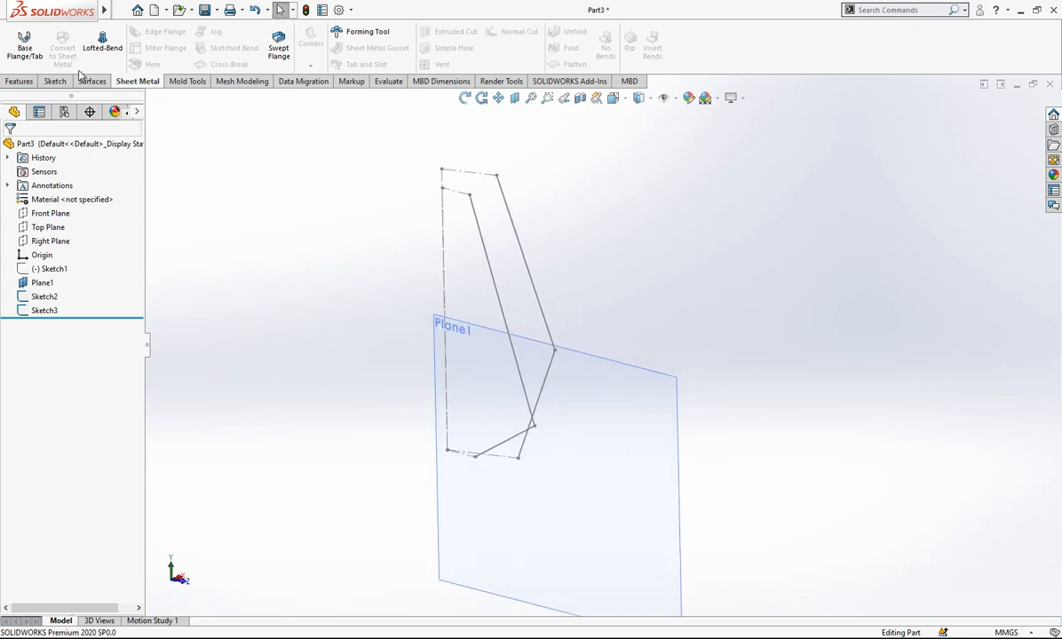
pyautogui.click(92, 80)
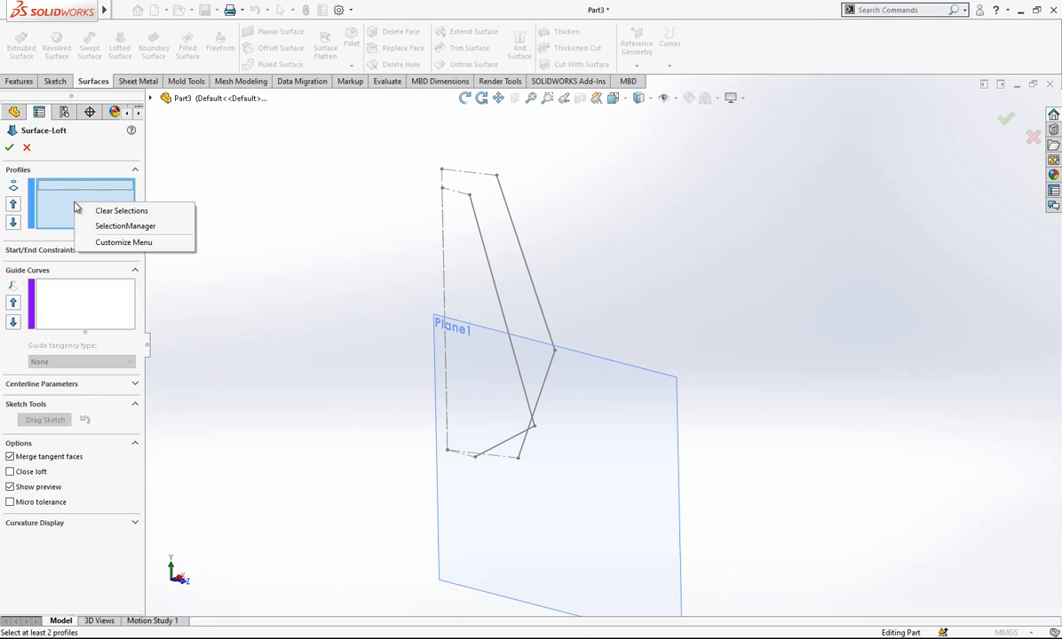
# - Loft a surface between the upper slanted segments of Sketch2 and Sketch3 as open groups
pyautogui.click(125, 225)
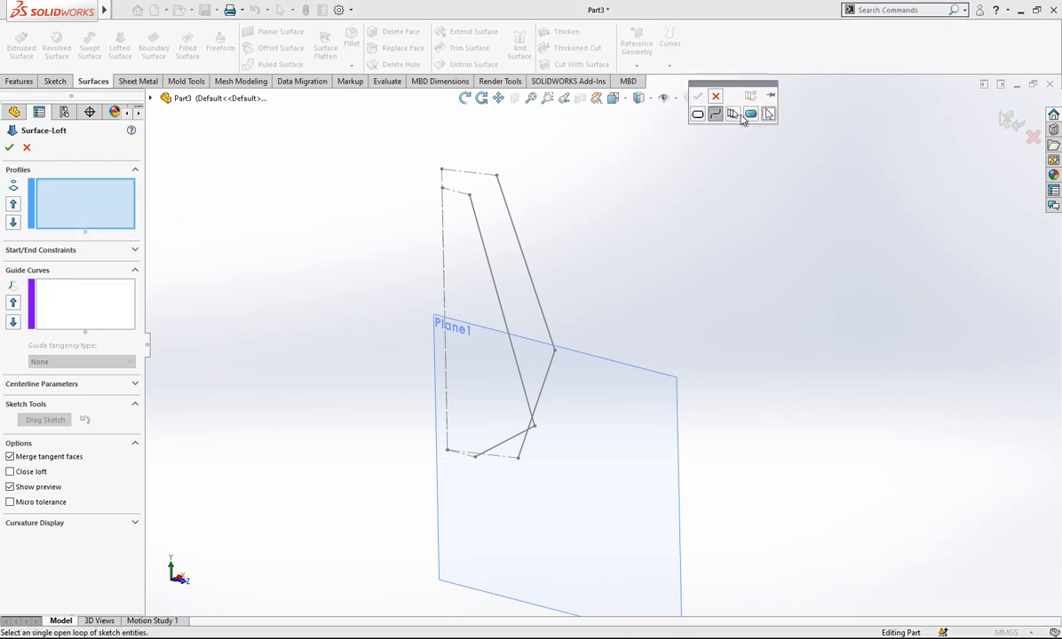
pyautogui.click(519, 226)
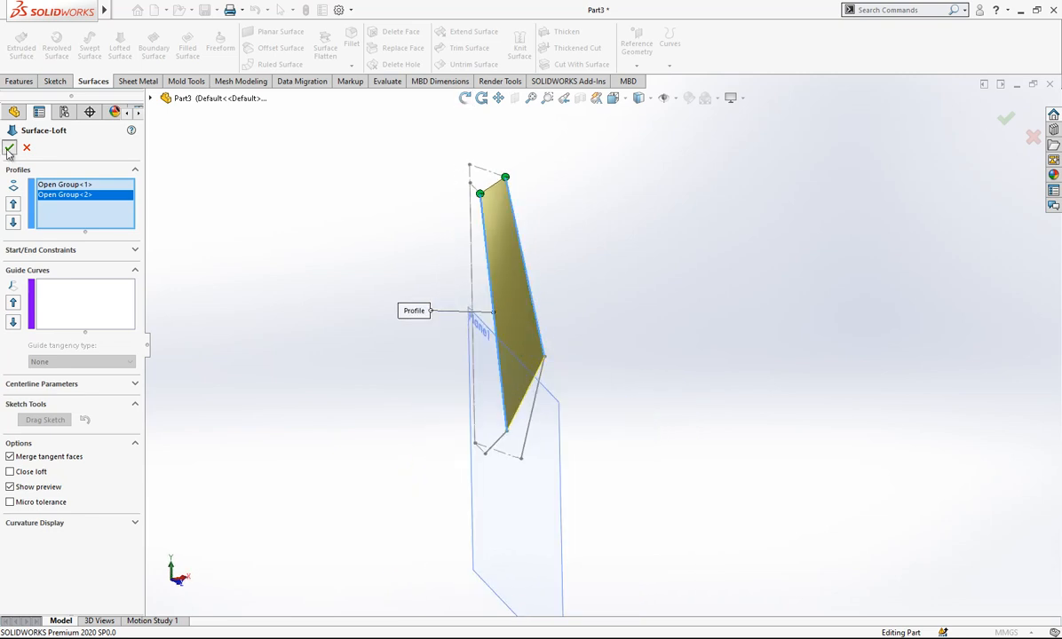
pyautogui.click(9, 148)
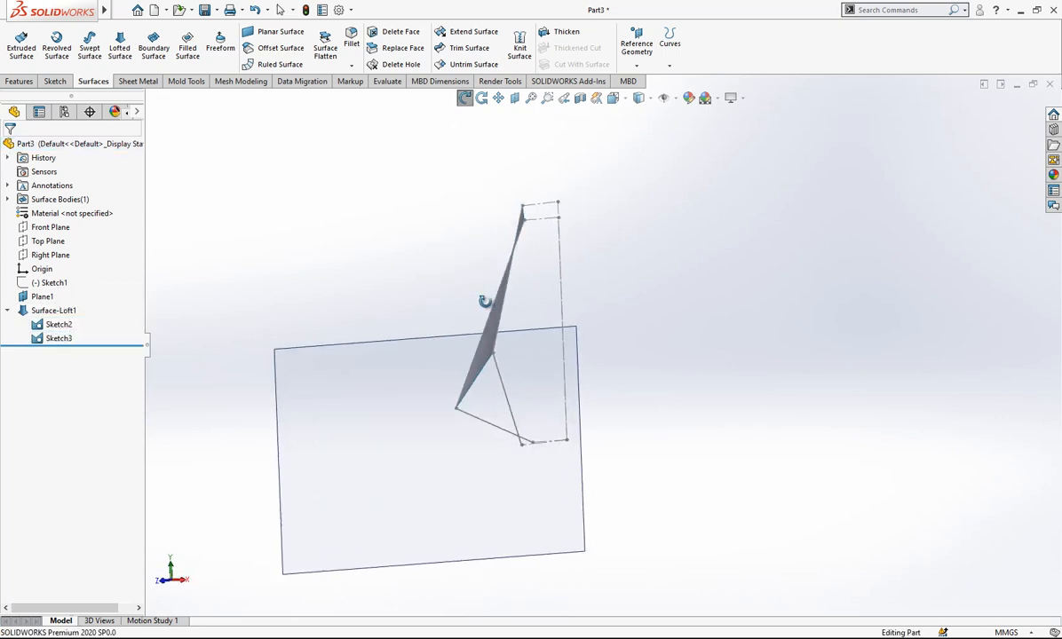
# - Sketch a single point on Plane1 at the loft's lower corner (40, 12.50)
pyautogui.click(42, 295)
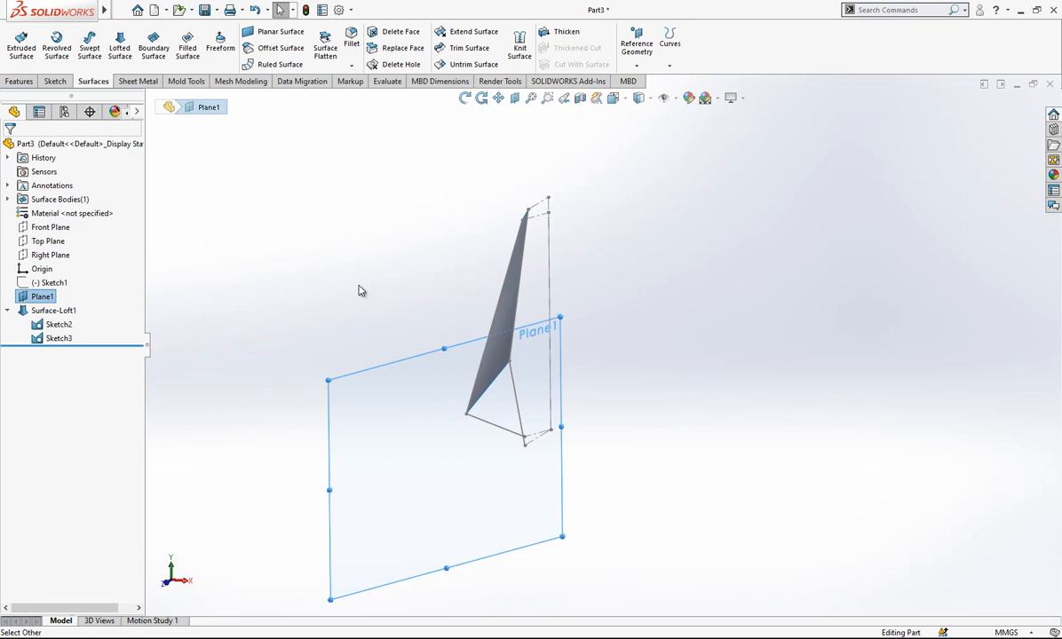
pyautogui.click(444, 349)
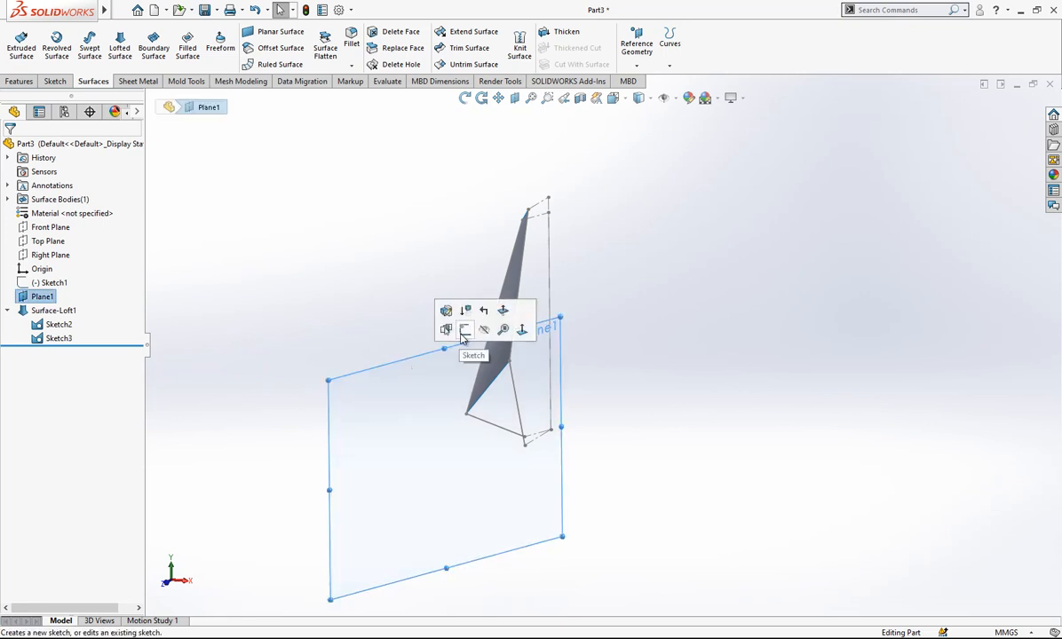
pyautogui.click(465, 330)
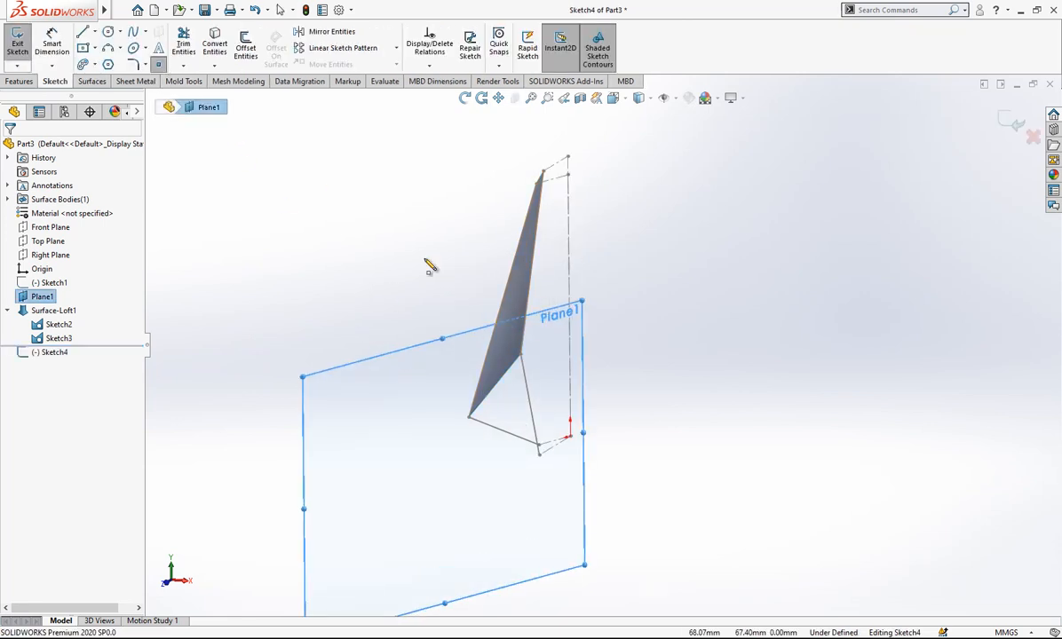
pyautogui.click(468, 418)
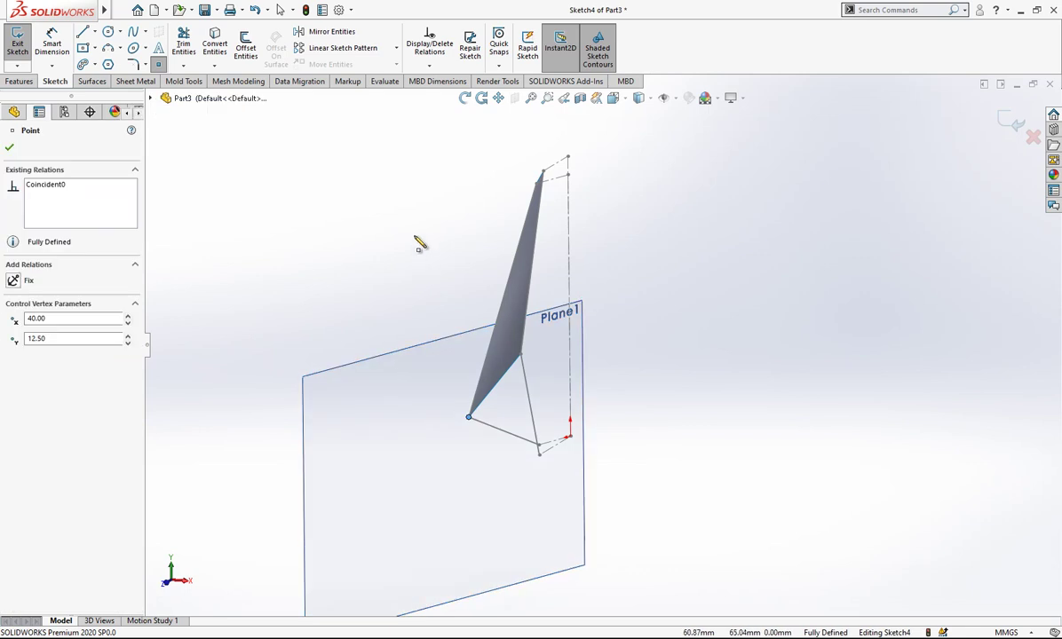
pyautogui.click(9, 148)
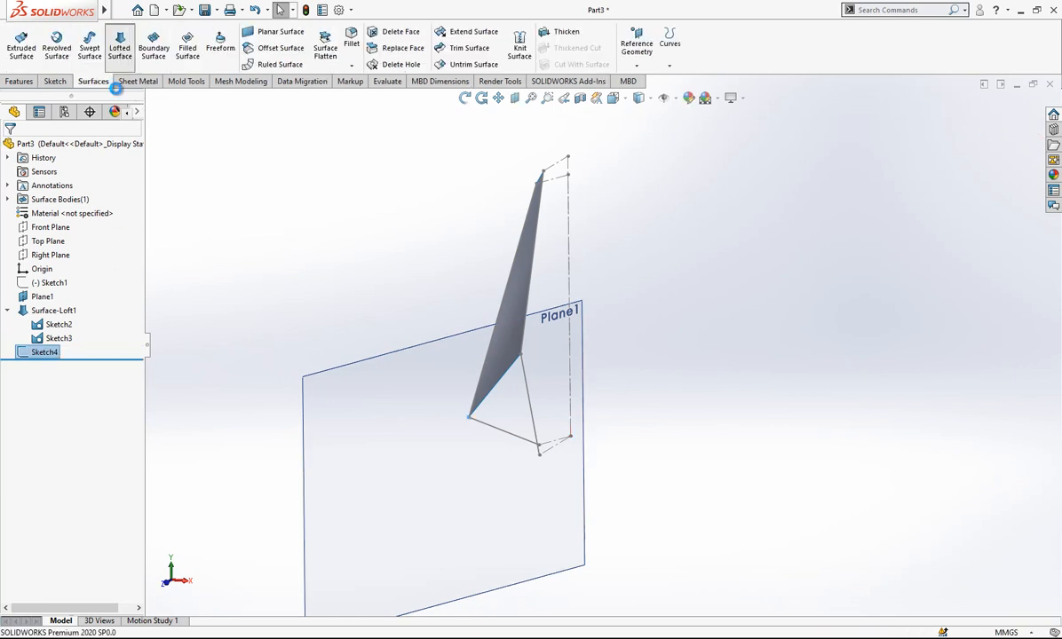
# - Start a lofted surface with Sketch4's point as its first profile
pyautogui.click(120, 47)
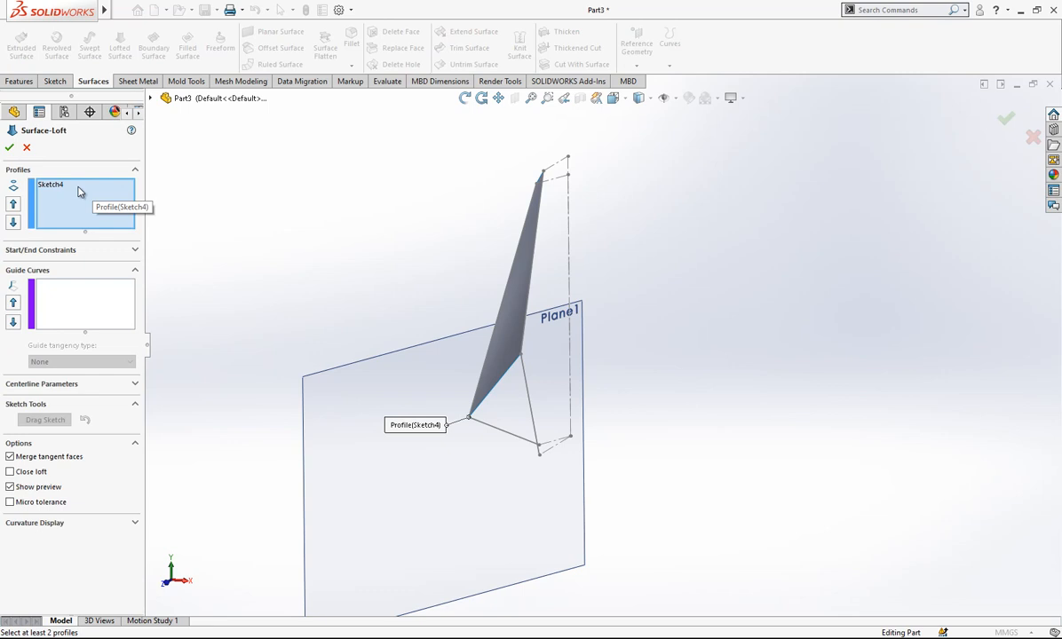
pyautogui.moveTo(95, 221)
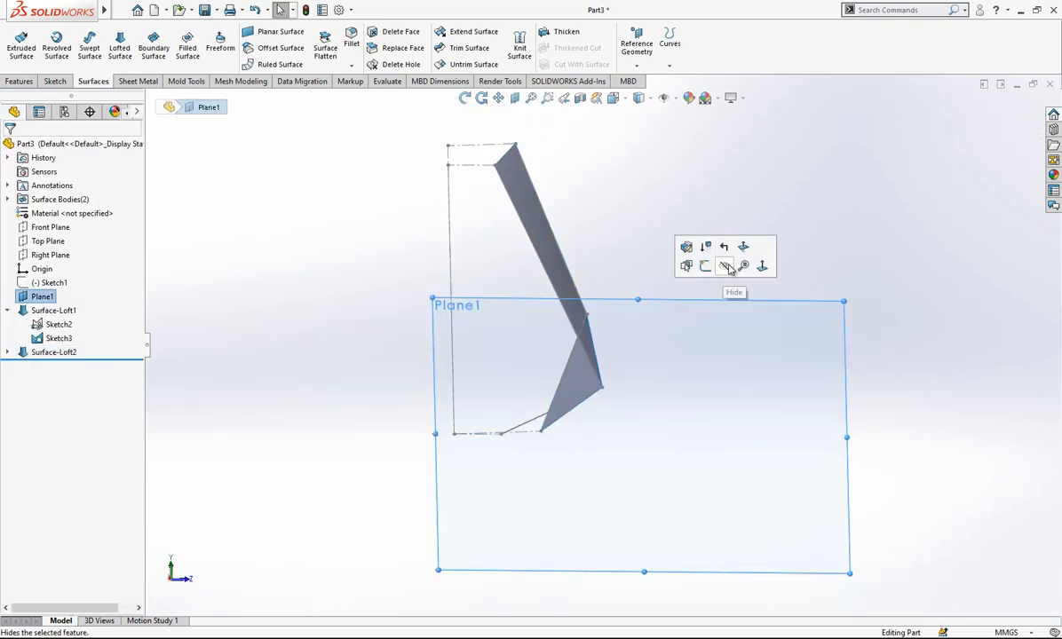
# - Hide Plane1 and create Surface-Loft3, a triangular loft from a loft edge to sketch segments
pyautogui.click(726, 266)
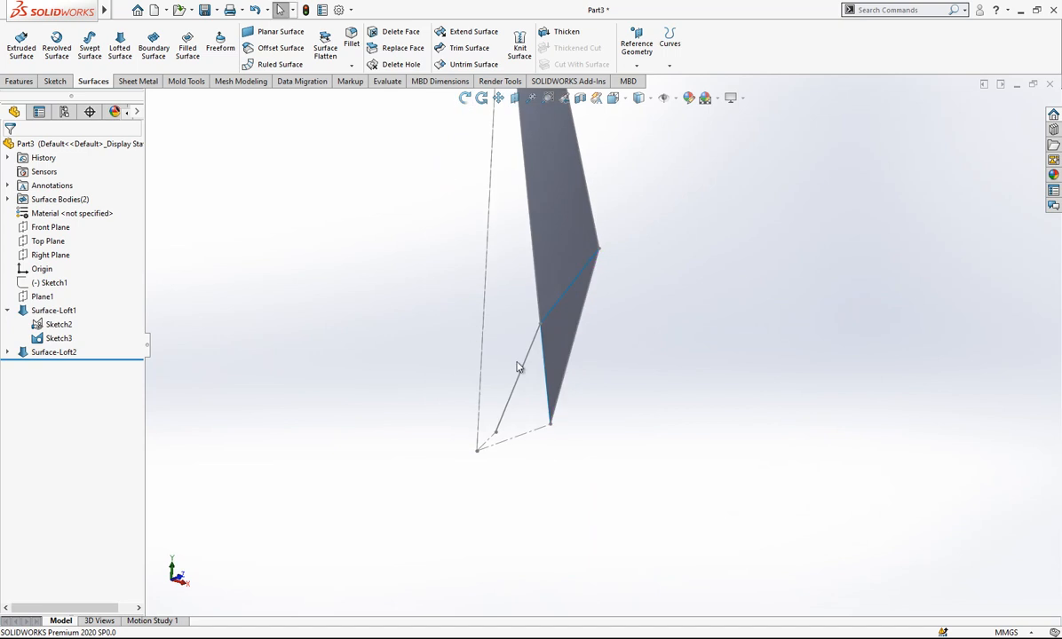
pyautogui.moveTo(519, 367); pyautogui.dragTo(560, 389)
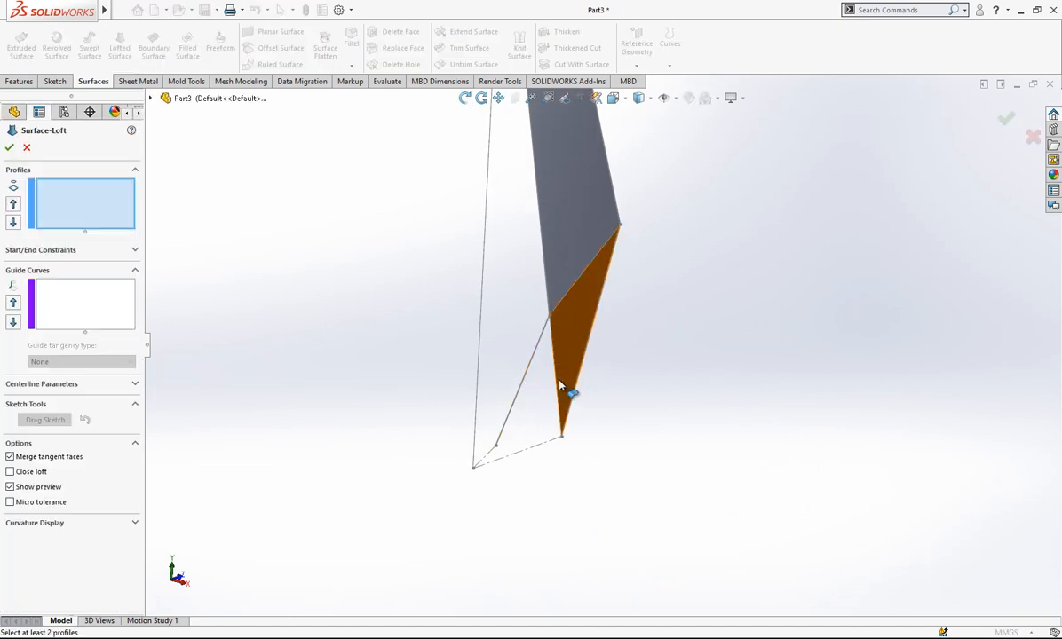
pyautogui.click(568, 391)
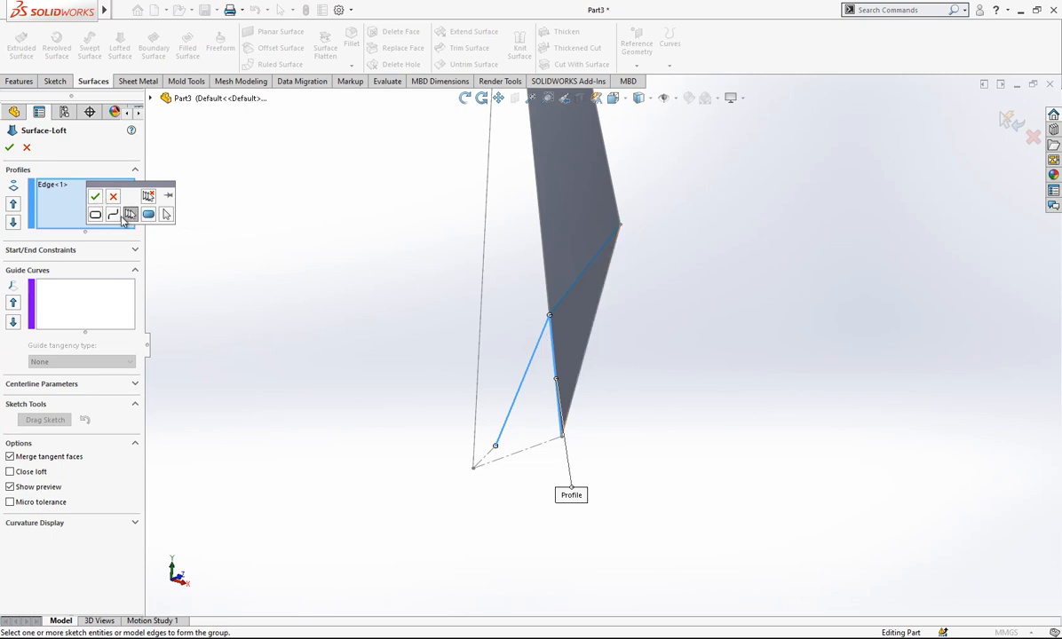
pyautogui.click(130, 214)
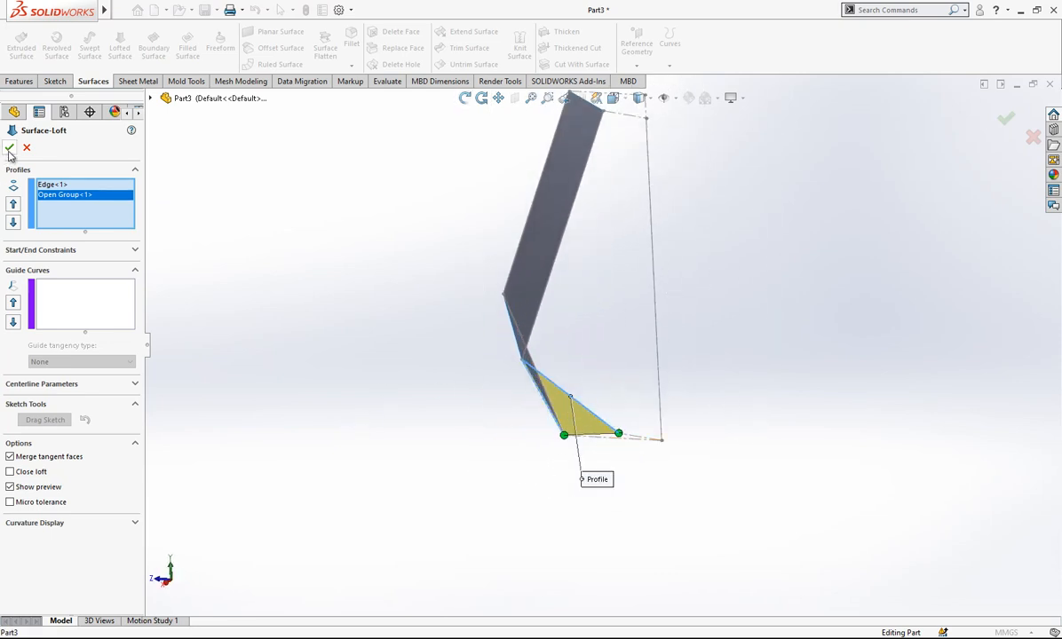
pyautogui.click(10, 148)
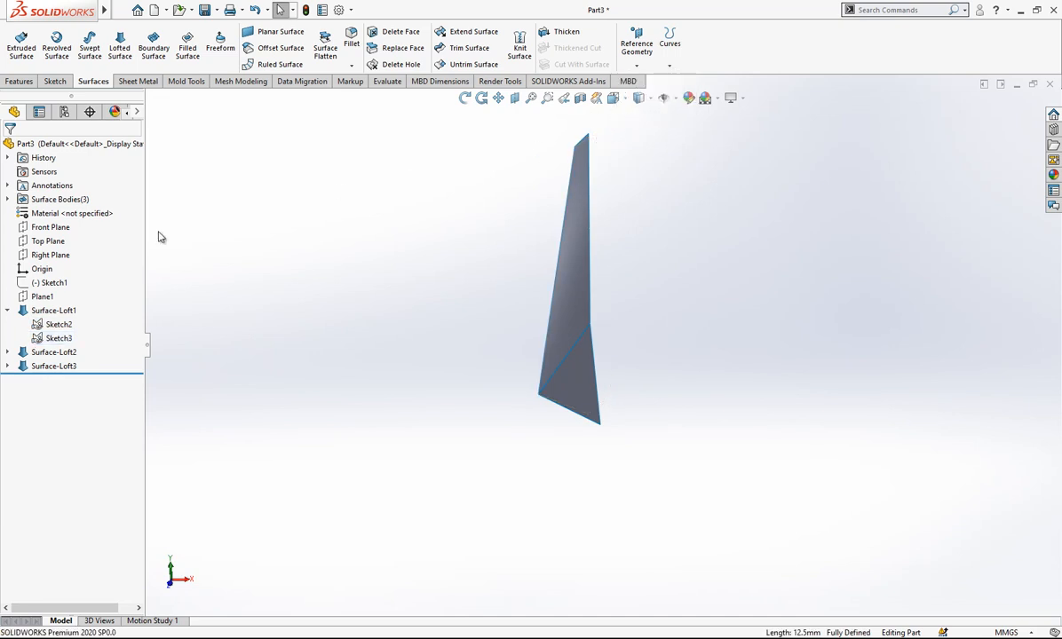
# - Choose the Right Plane as the mirror plane and start a Mirror of the lofted surfaces
pyautogui.click(50, 254)
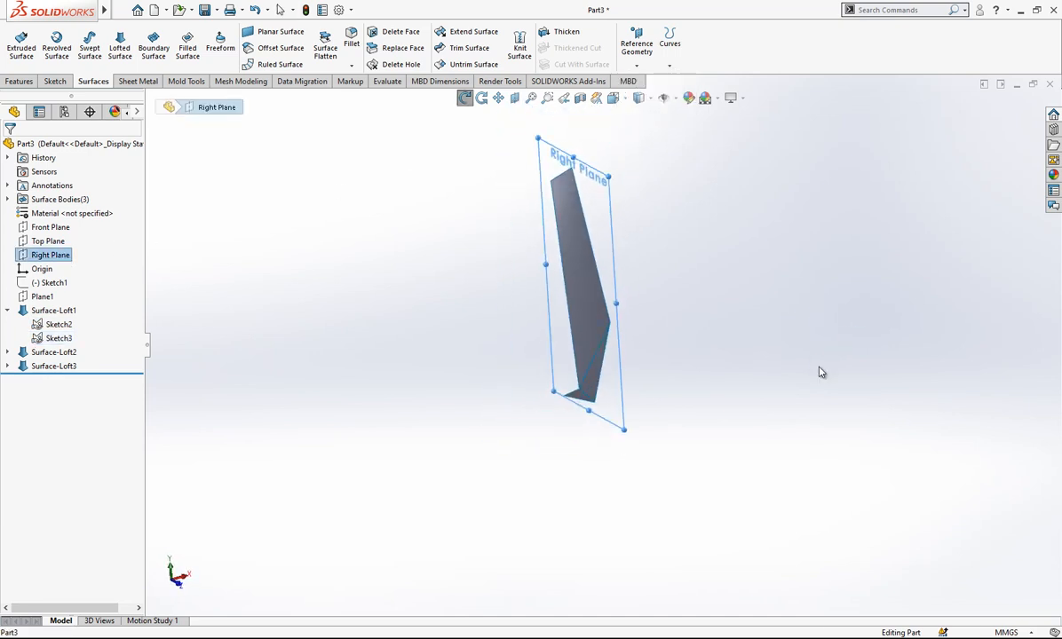
pyautogui.click(20, 81)
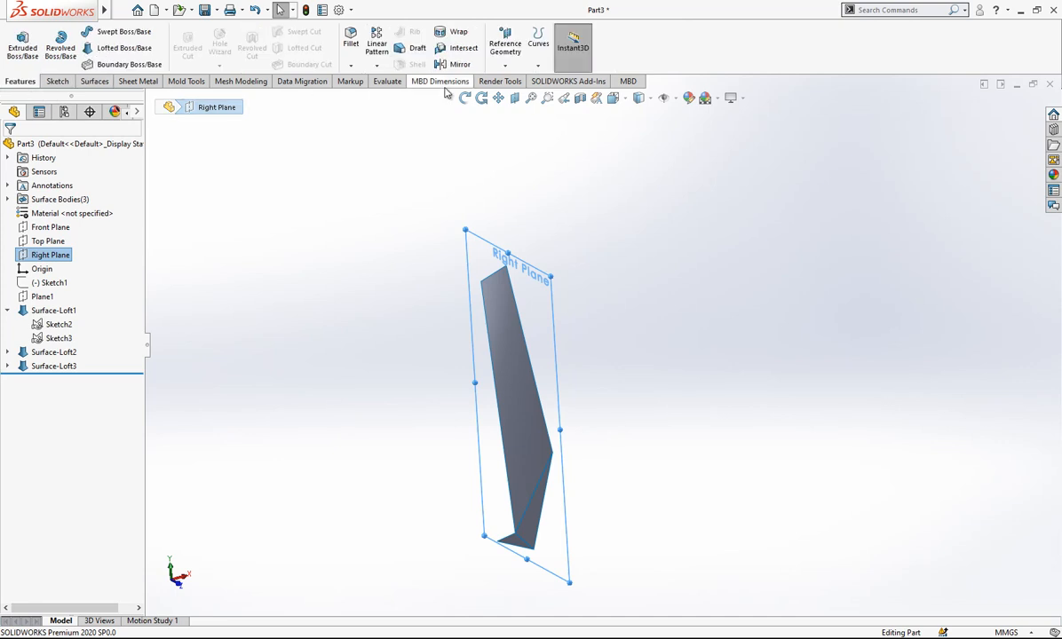
pyautogui.click(460, 64)
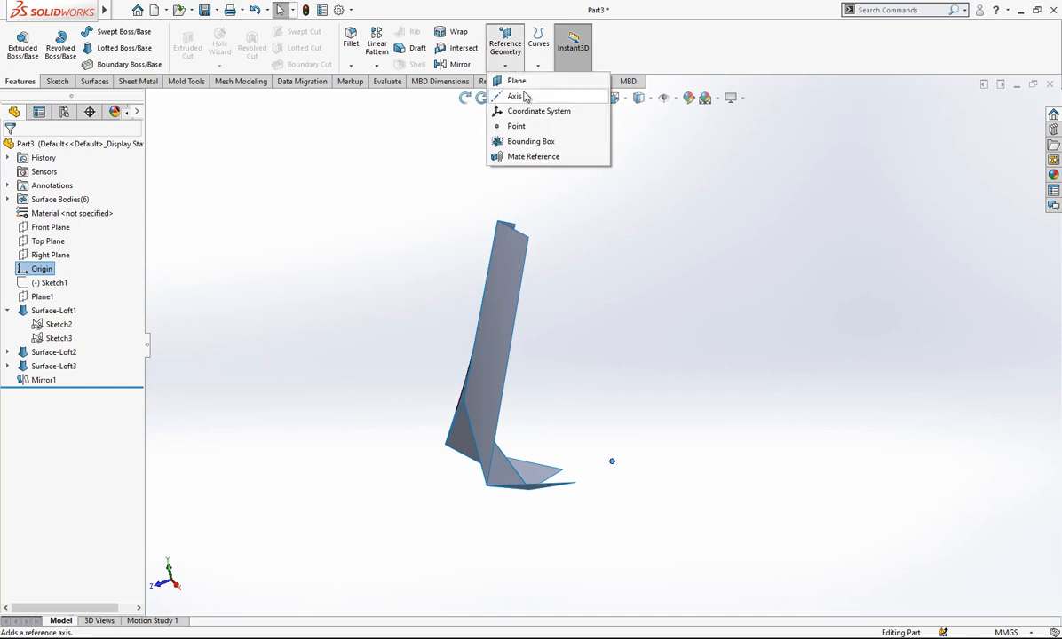
# - Create Axis1 through the origin, perpendicular to the Top Plane
pyautogui.click(515, 96)
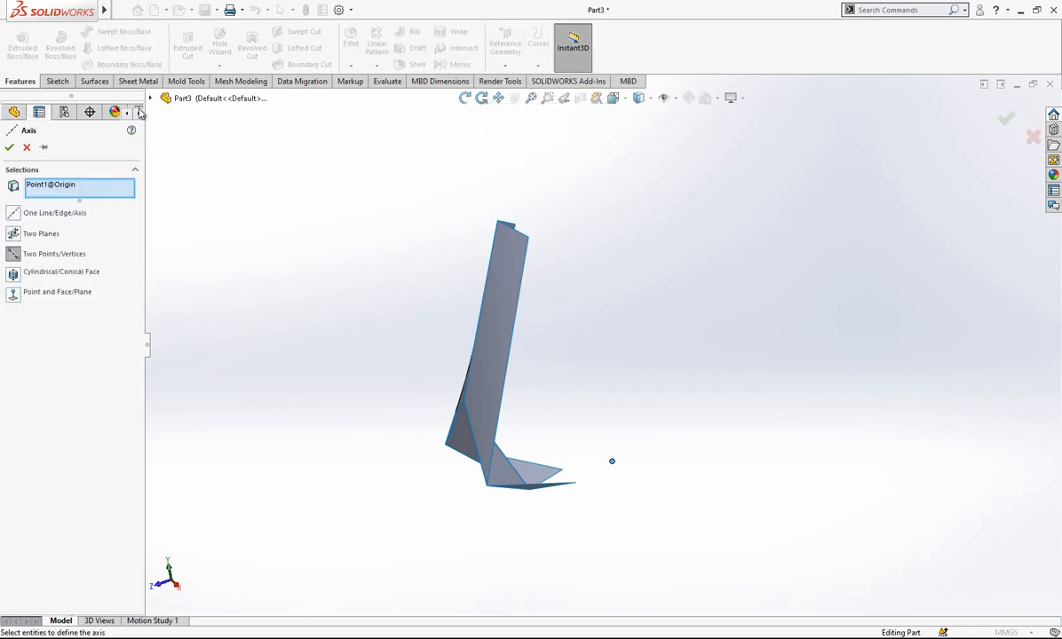
pyautogui.click(209, 194)
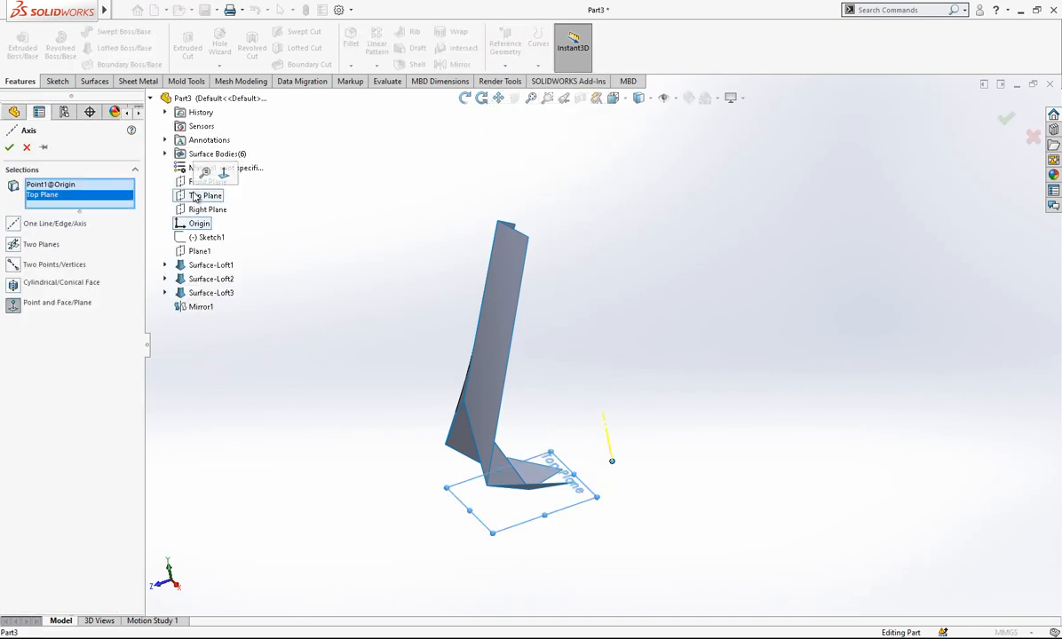
pyautogui.moveTo(610, 477)
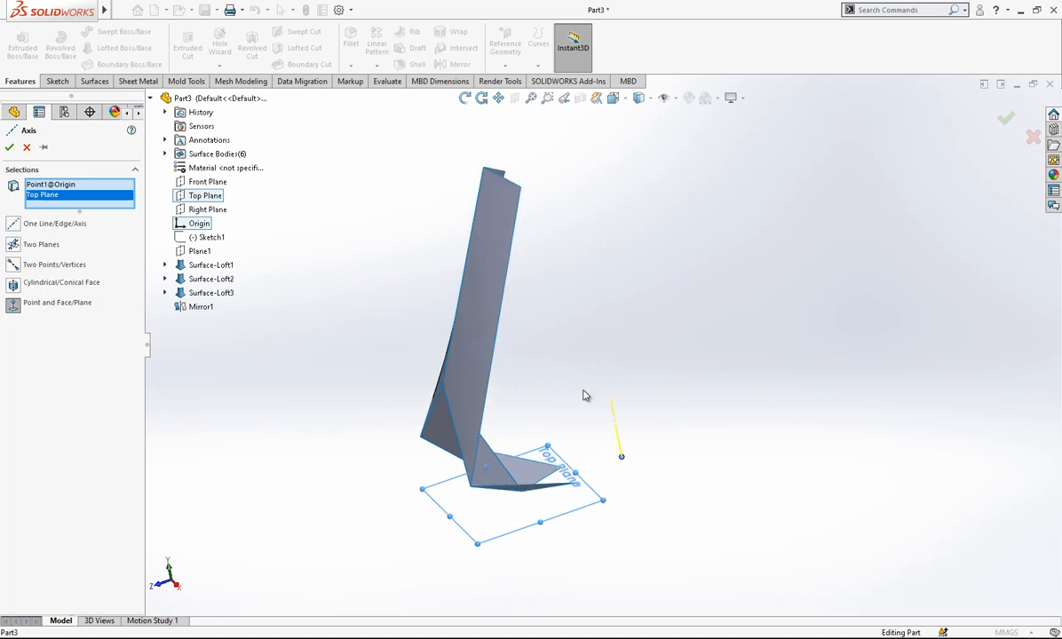
pyautogui.click(1005, 118)
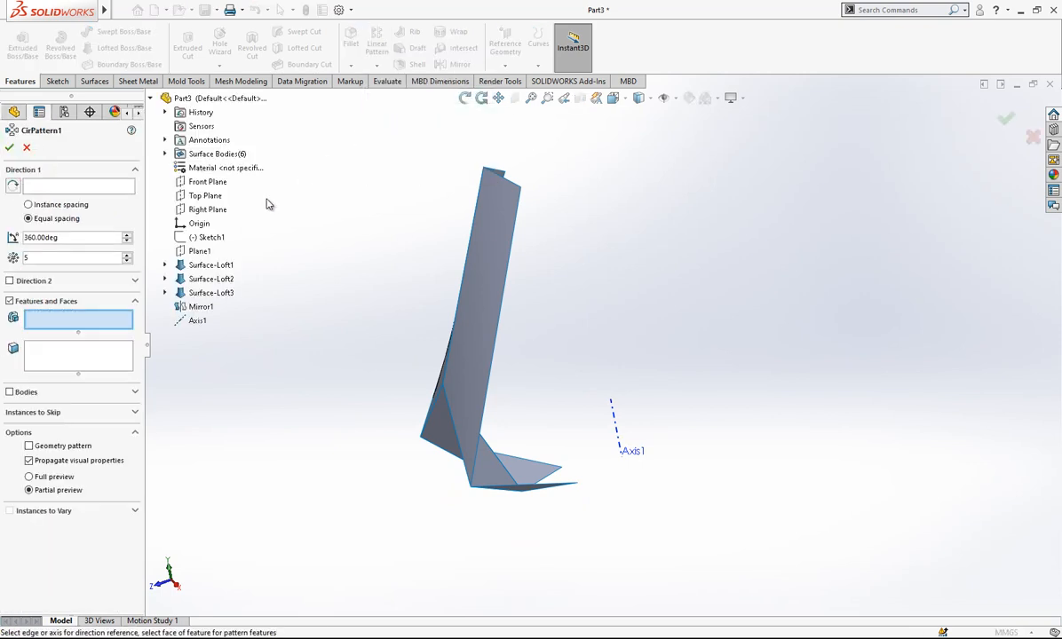
# - Circularly pattern the six panel bodies around Axis1 with more instances
pyautogui.click(10, 320)
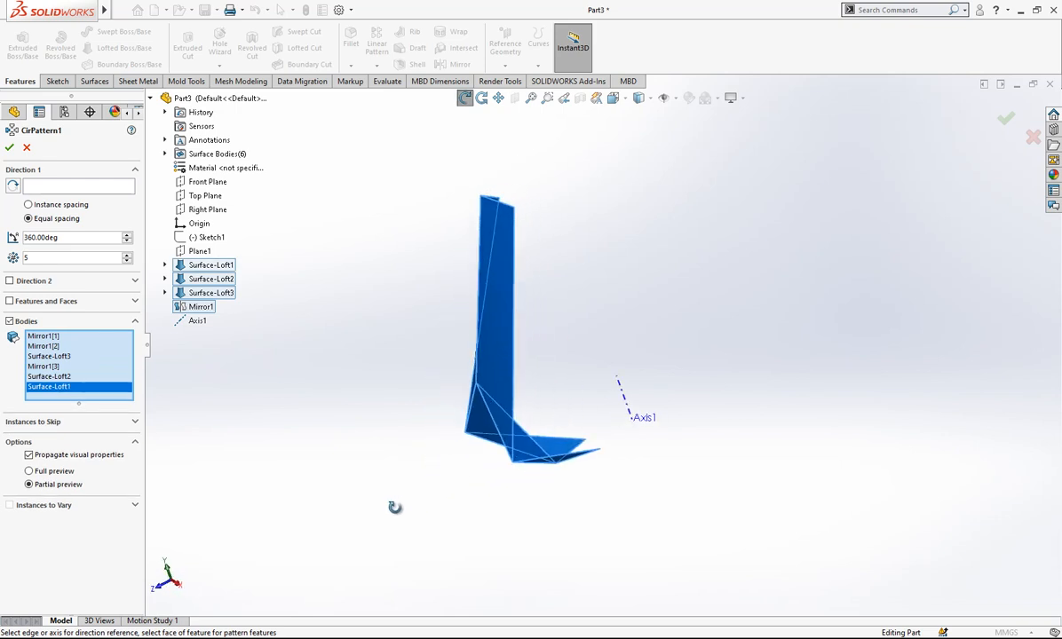
pyautogui.click(164, 154)
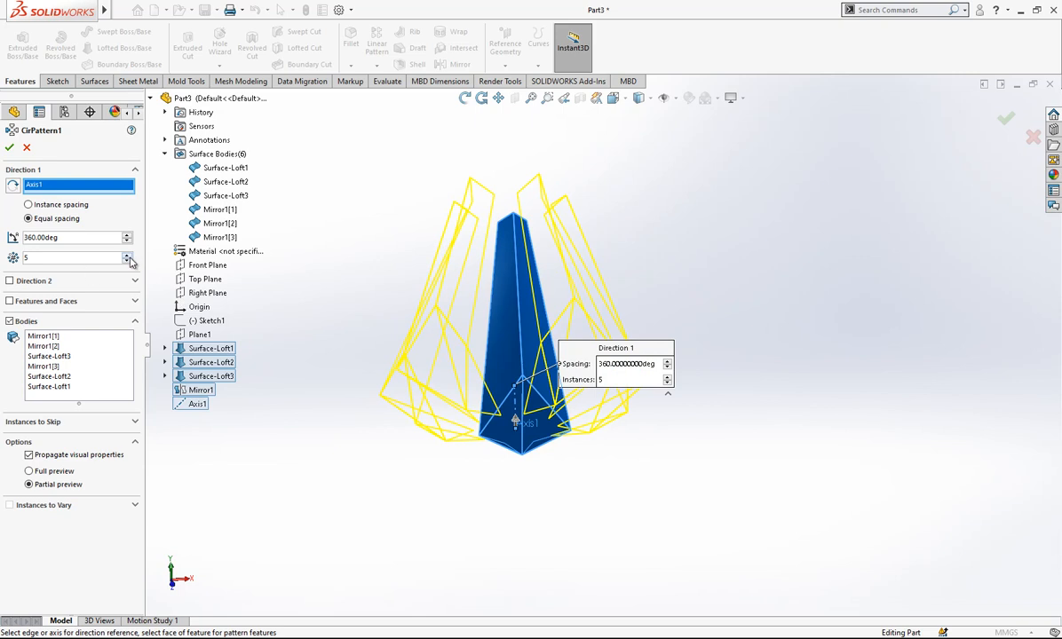
pyautogui.click(127, 254)
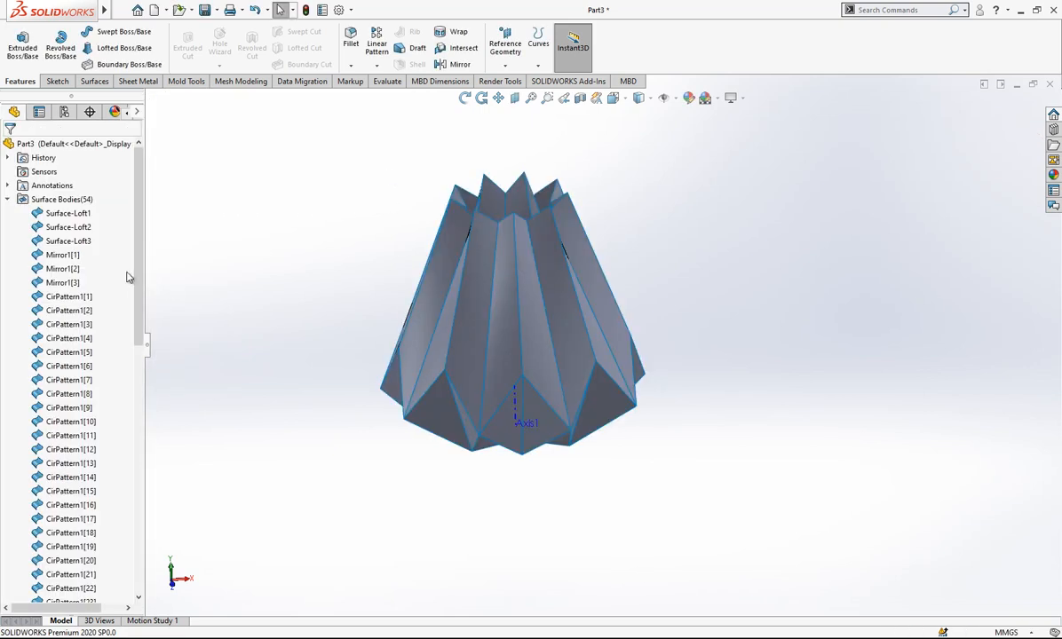
pyautogui.click(59, 199)
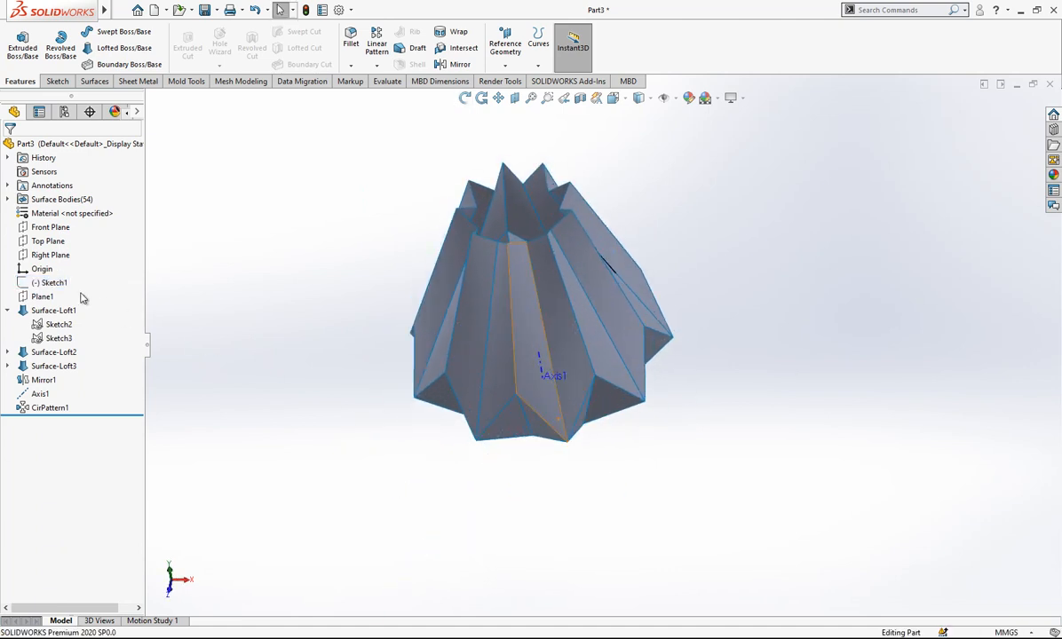
pyautogui.click(53, 282)
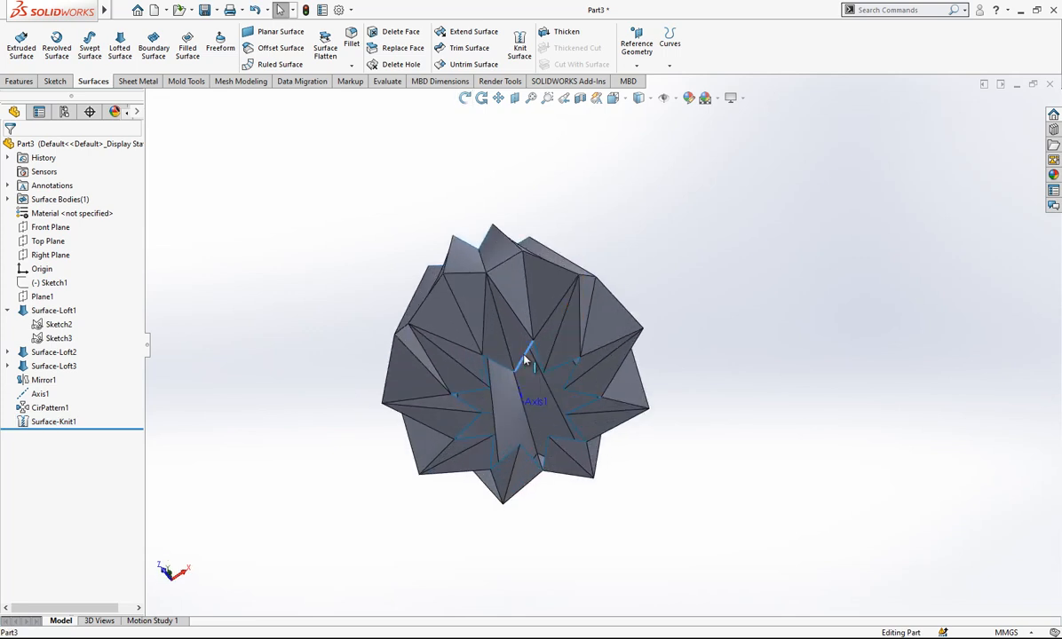
# - Fill the vase's open bottom loop with a planar surface and knit it into the body
pyautogui.rightClick(527, 359)
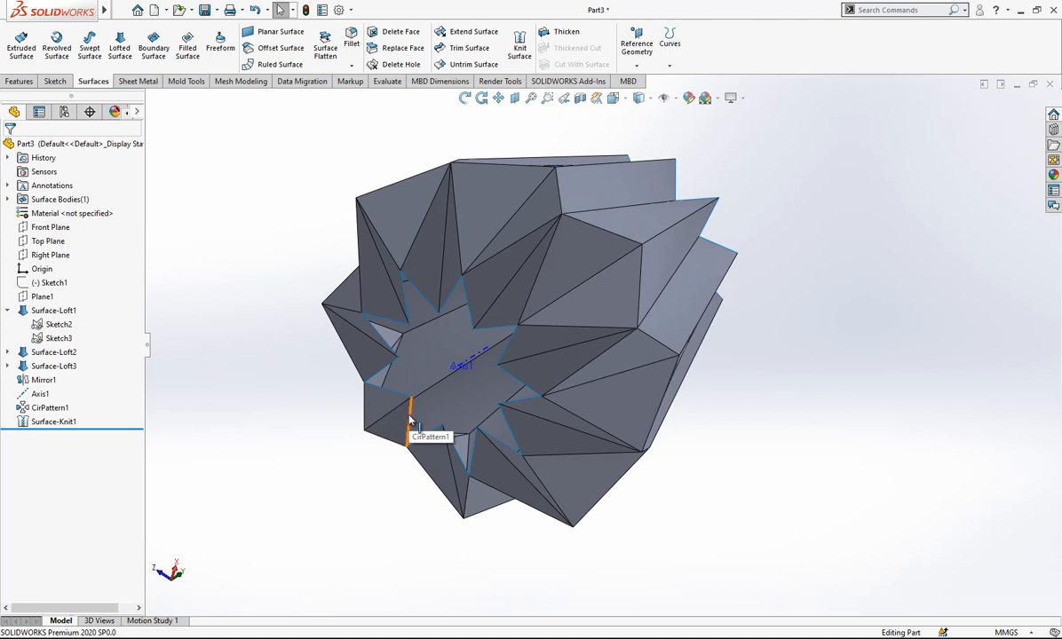
pyautogui.rightClick(412, 409)
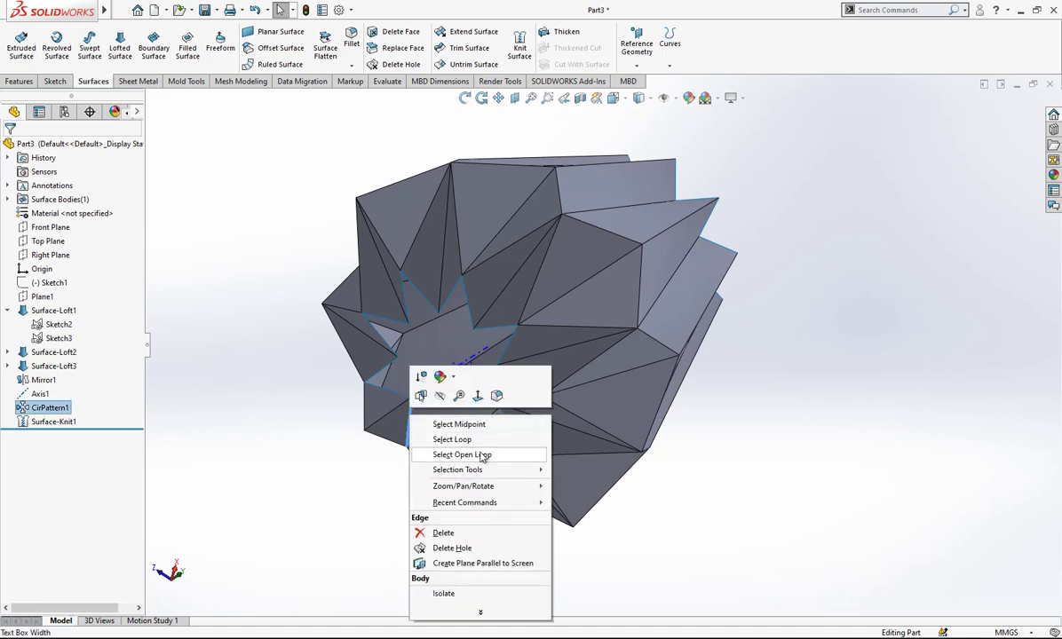
pyautogui.click(280, 36)
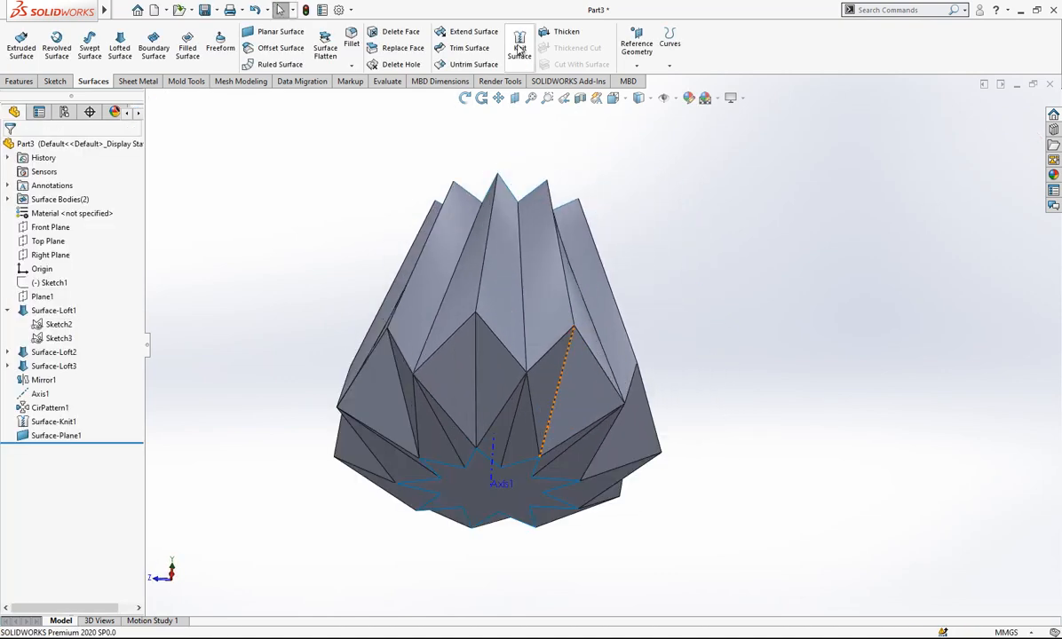
pyautogui.click(518, 43)
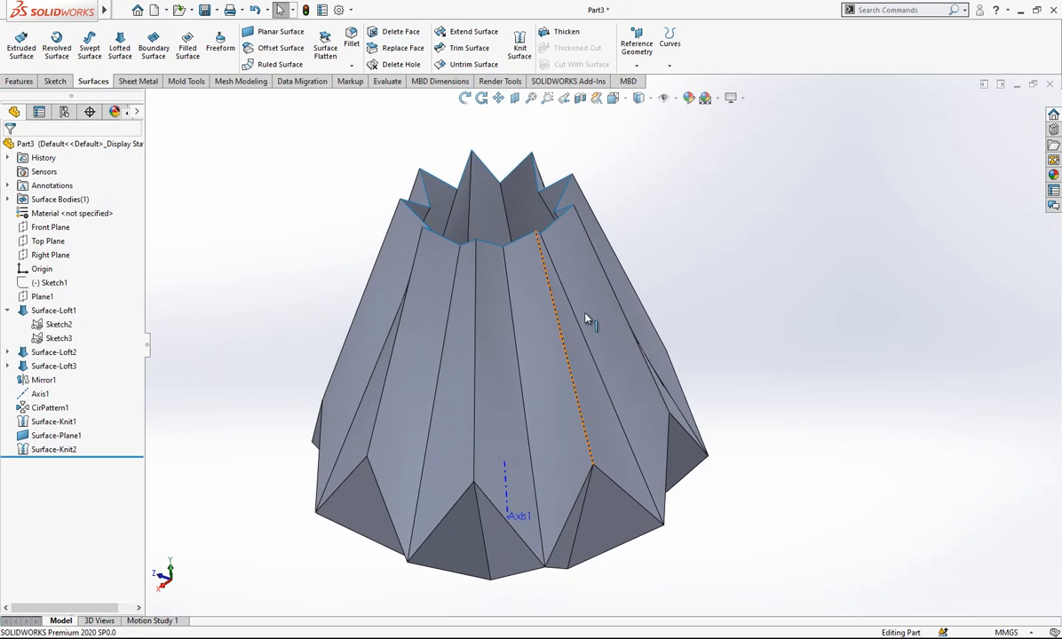
pyautogui.moveTo(586, 320); pyautogui.dragTo(751, 235)
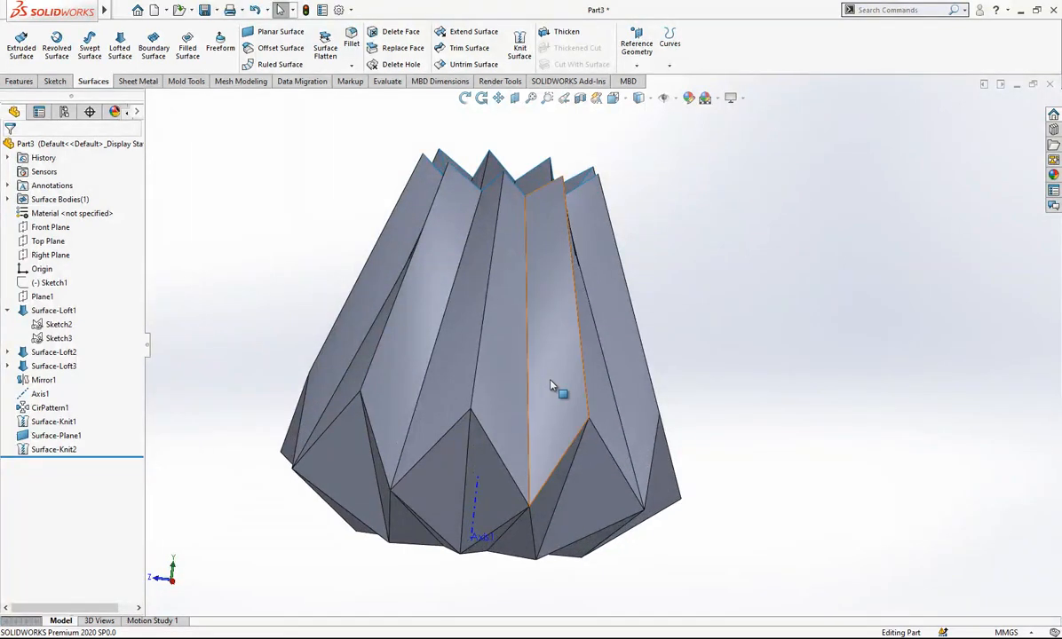
# - Thicken Surface-Knit2 to a 1.50 mm wall on the opposite side
pyautogui.click(566, 32)
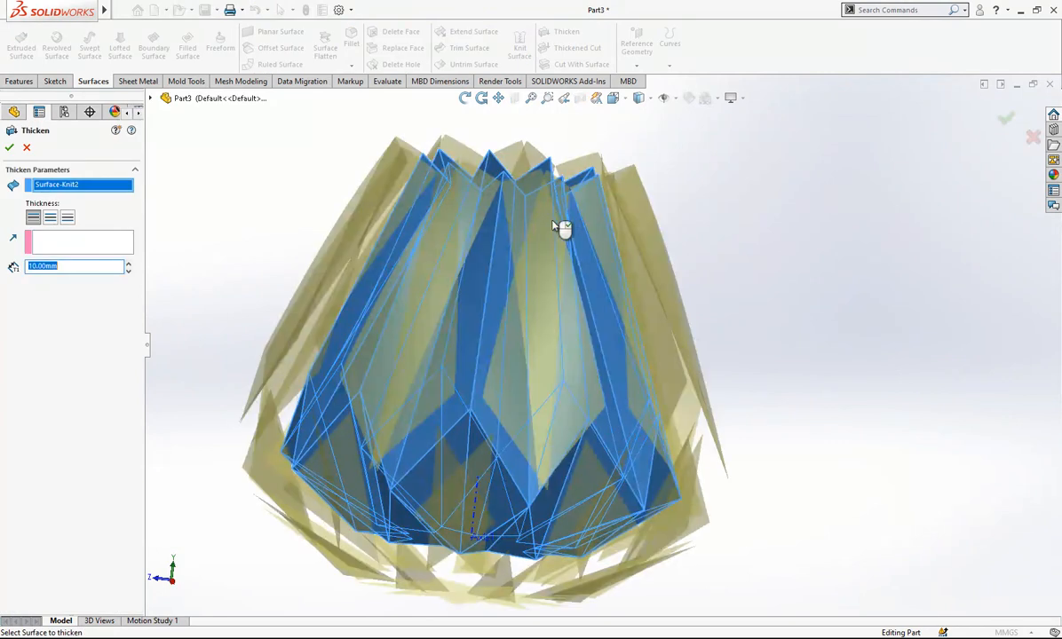
pyautogui.click(49, 218)
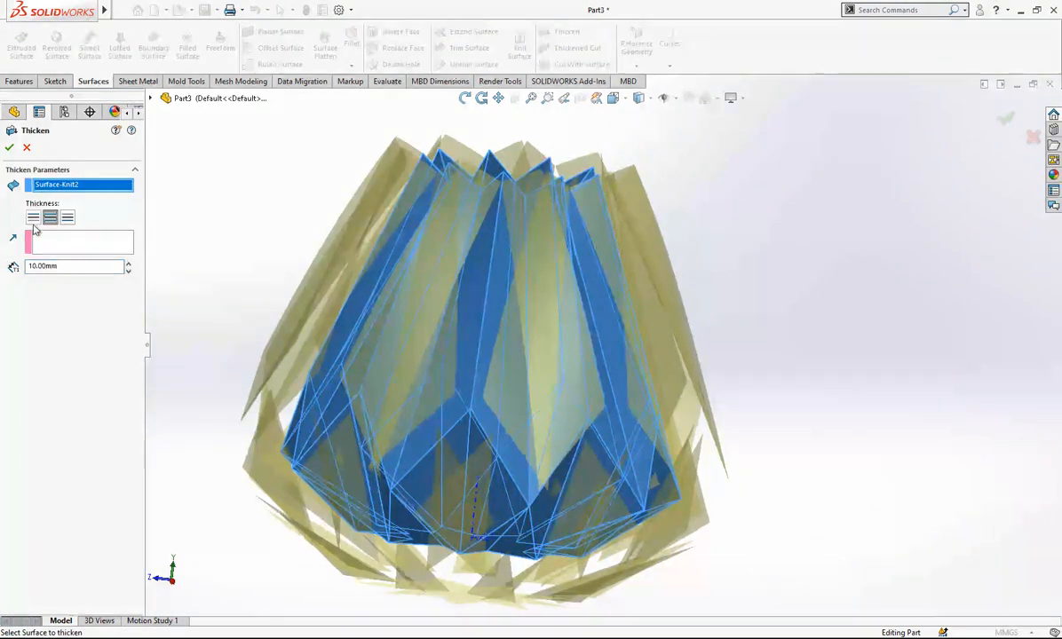
pyautogui.click(67, 218)
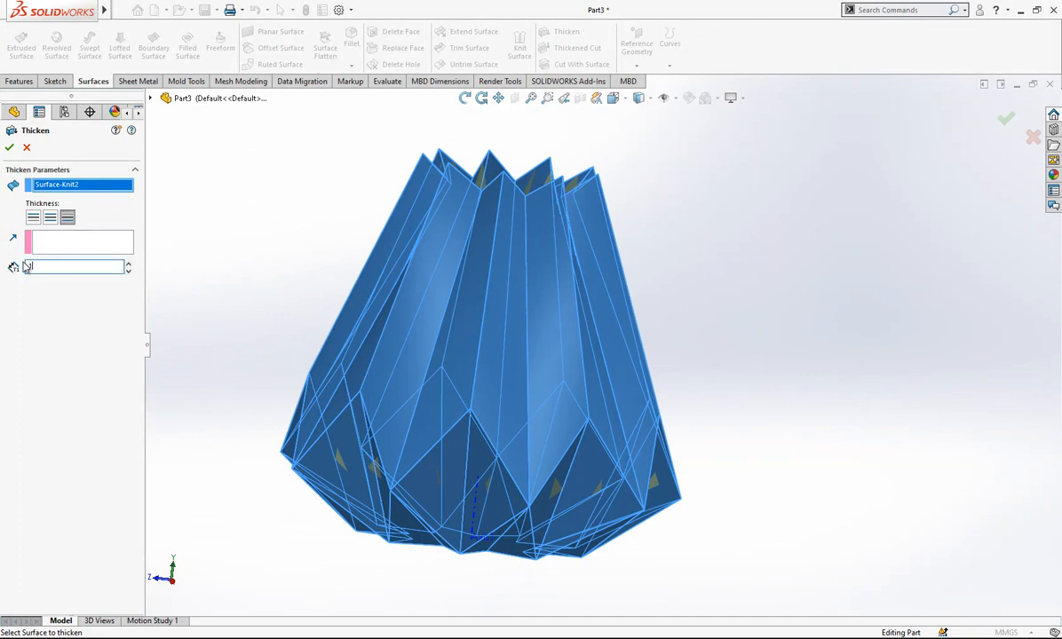
pyautogui.write('1.50mm')
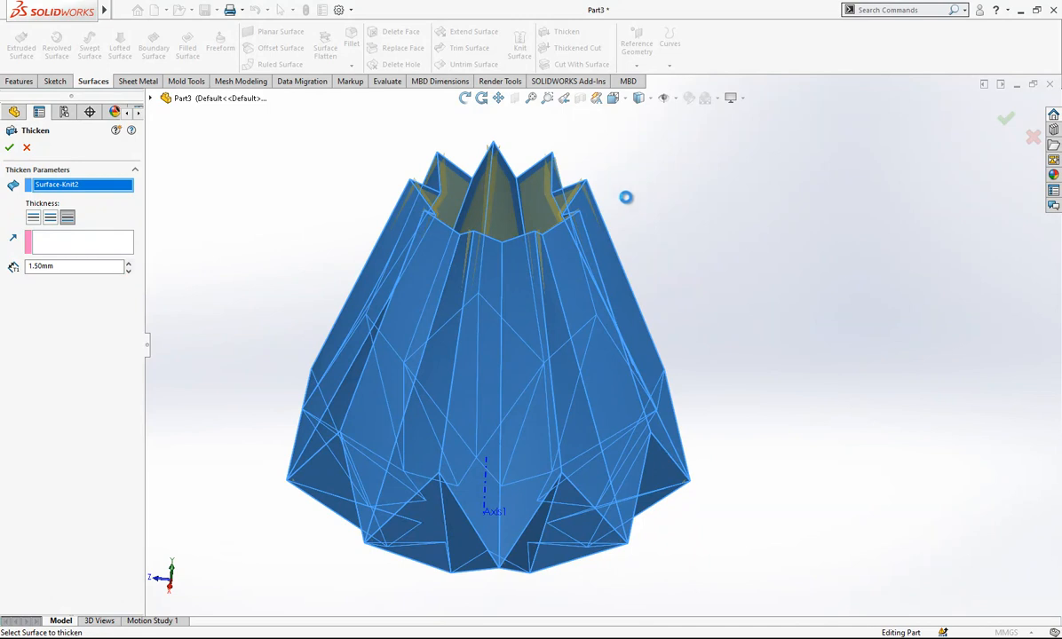
pyautogui.click(9, 148)
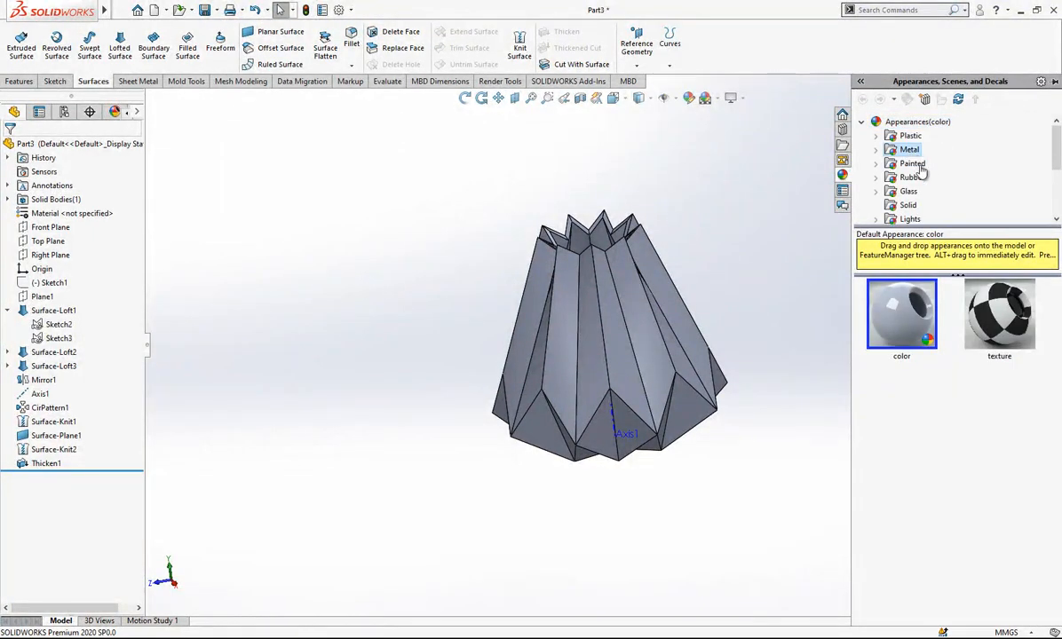
# - Apply the bronze metal appearance to the whole vase body and inspect the finish
pyautogui.click(909, 149)
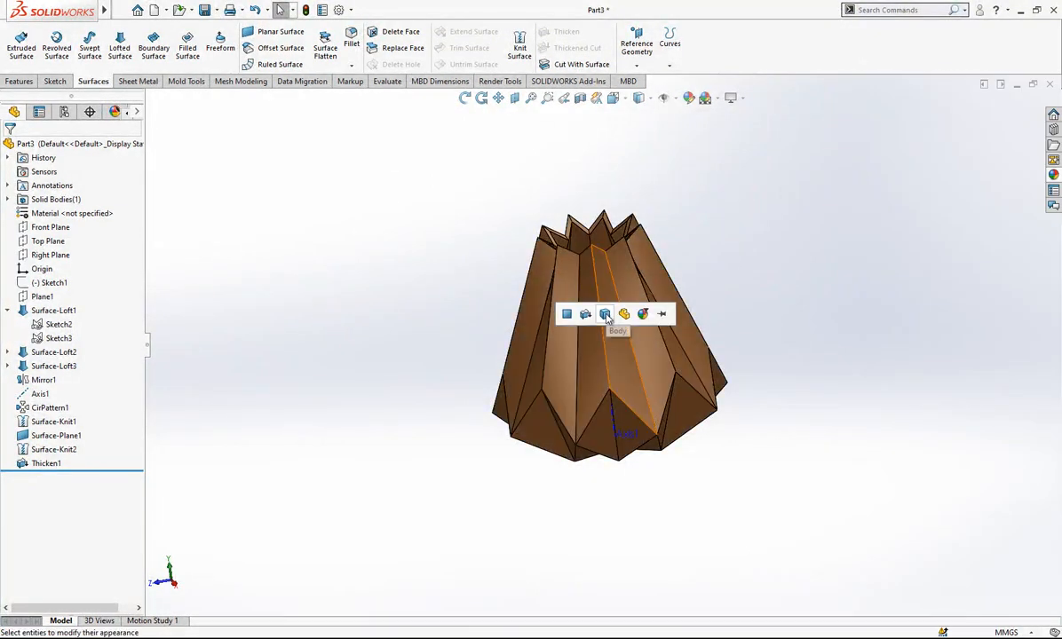
pyautogui.click(742, 98)
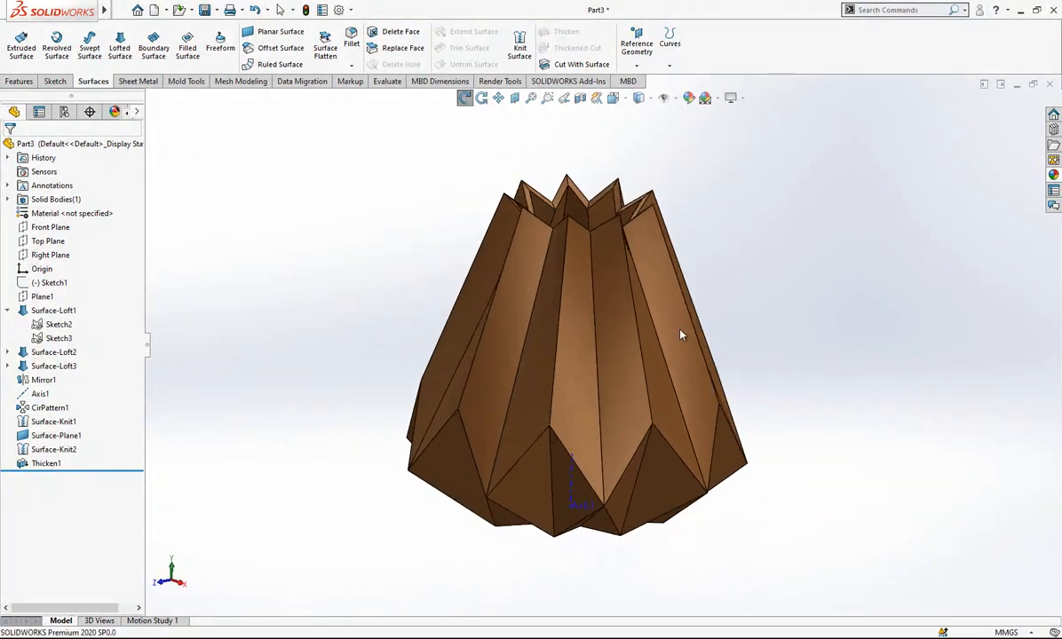
pyautogui.moveTo(680, 334); pyautogui.dragTo(600, 371)
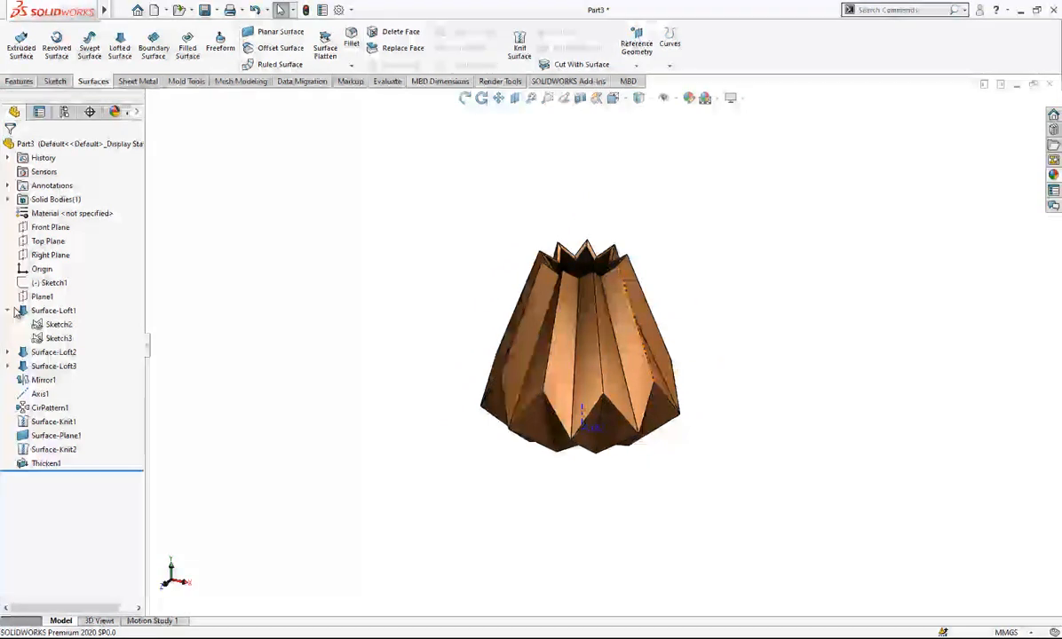
# - Collapse Surface-Loft1 in the FeatureManager tree
pyautogui.click(8, 310)
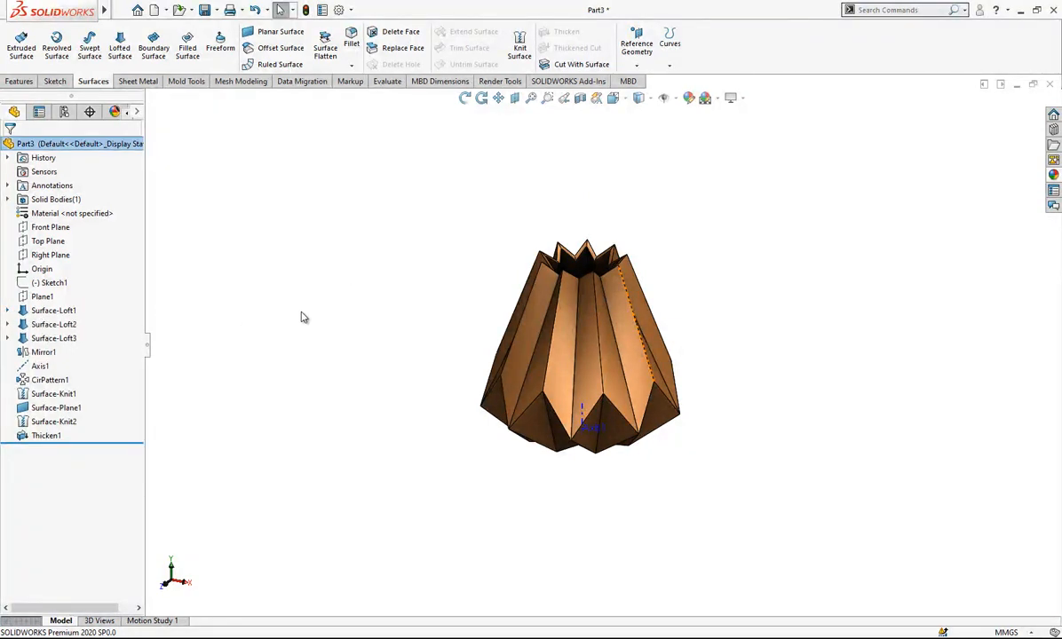
pyautogui.moveTo(492, 327)
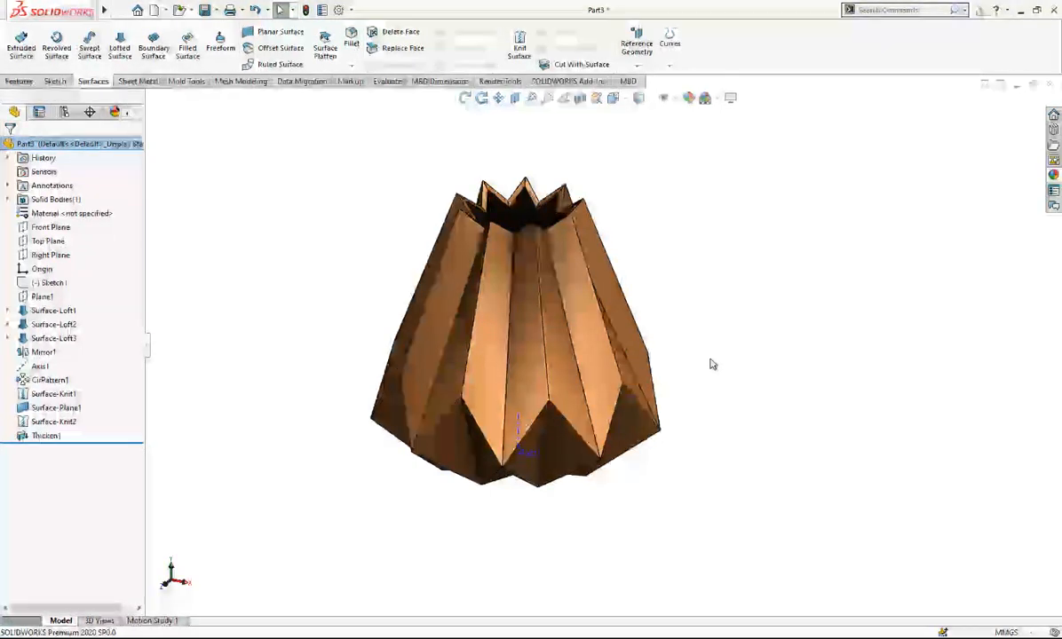
pyautogui.moveTo(545, 317)
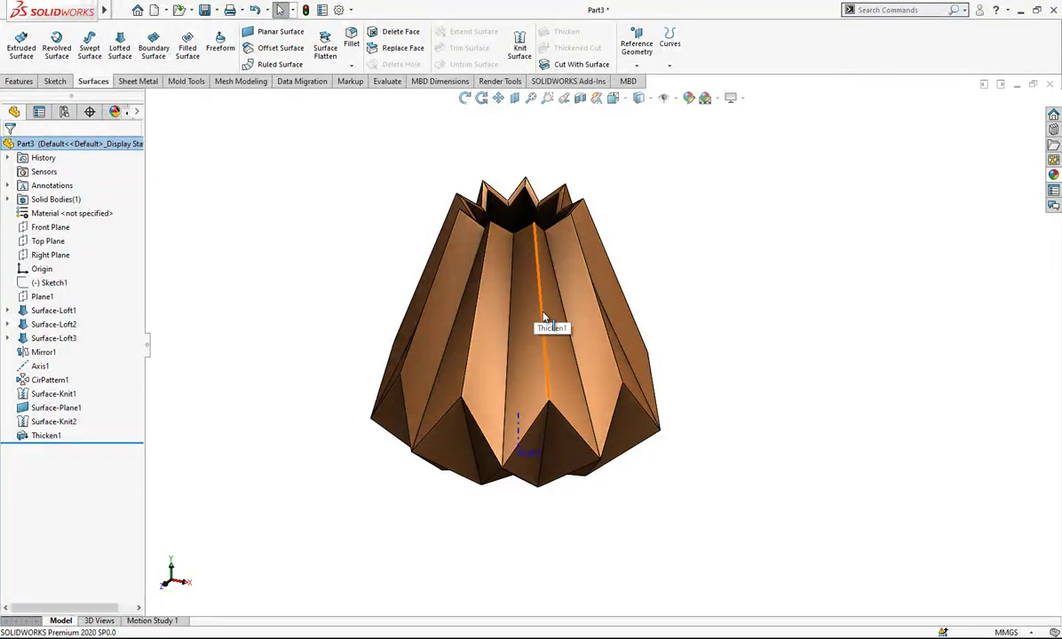